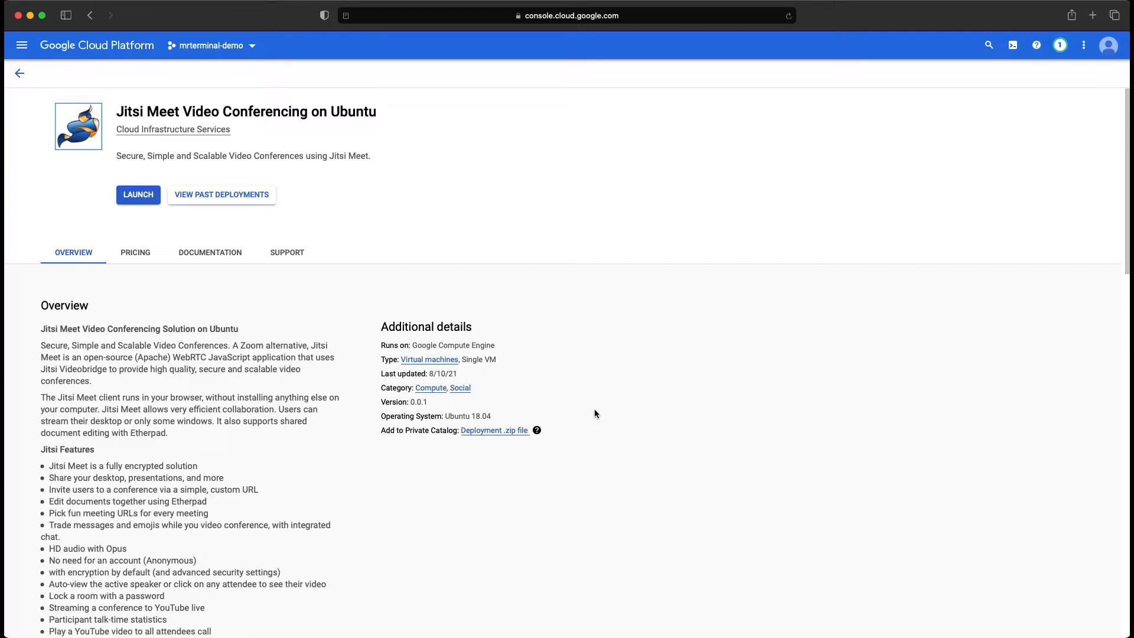
pyautogui.moveTo(173, 176)
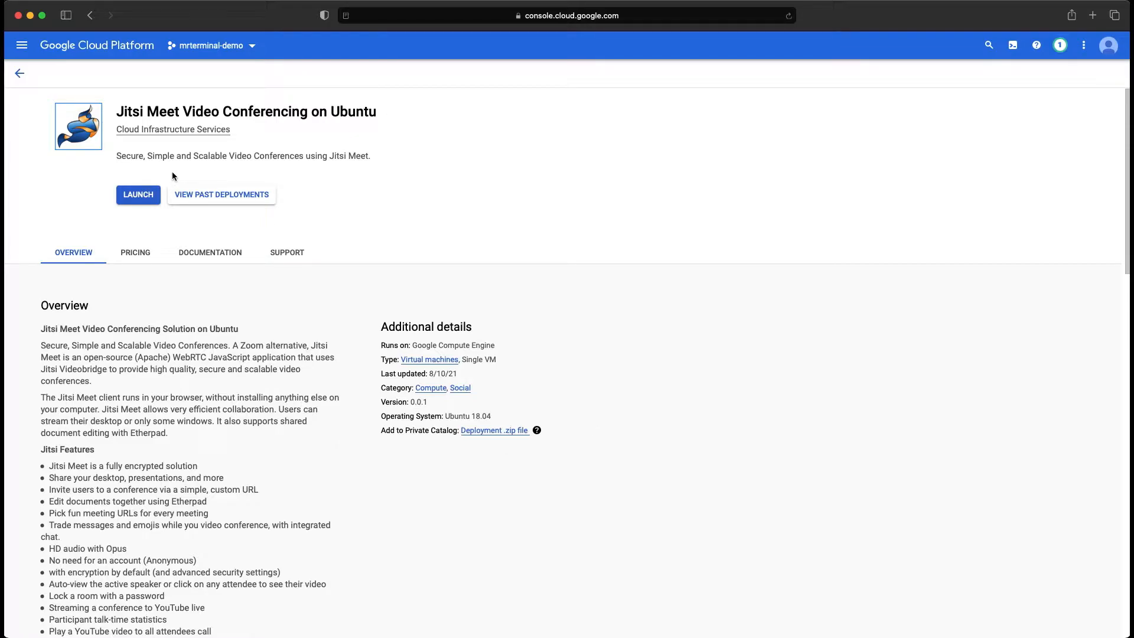
pyautogui.moveTo(145, 198)
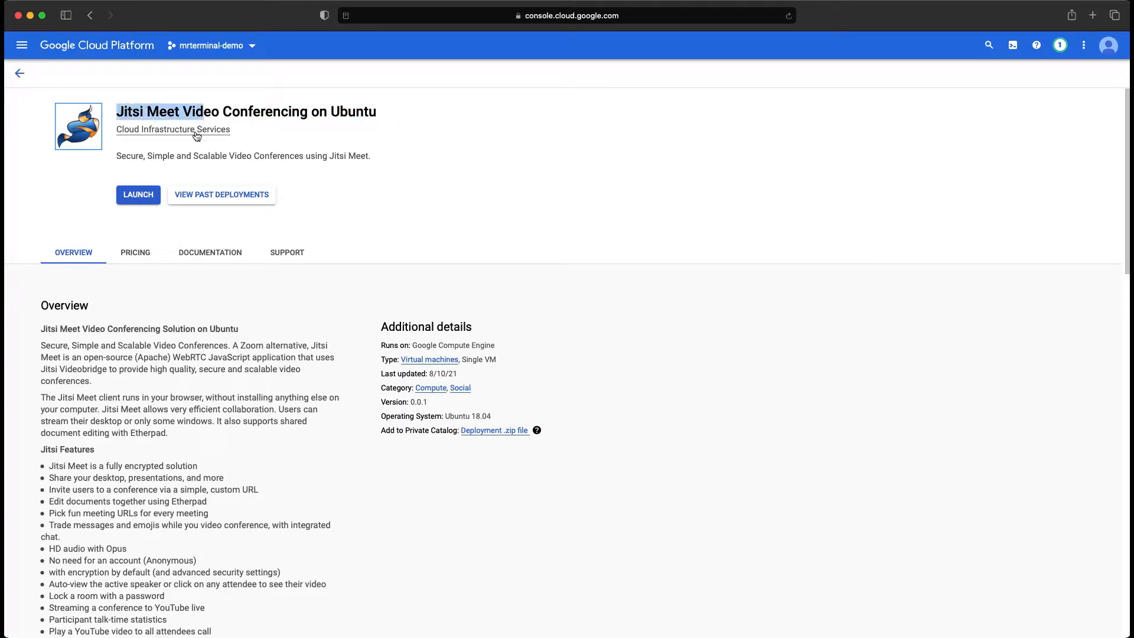
# Step: Launch a new Jitsi Meet Video Conferencing on Ubuntu deployment from the marketplace page
pyautogui.click(137, 195)
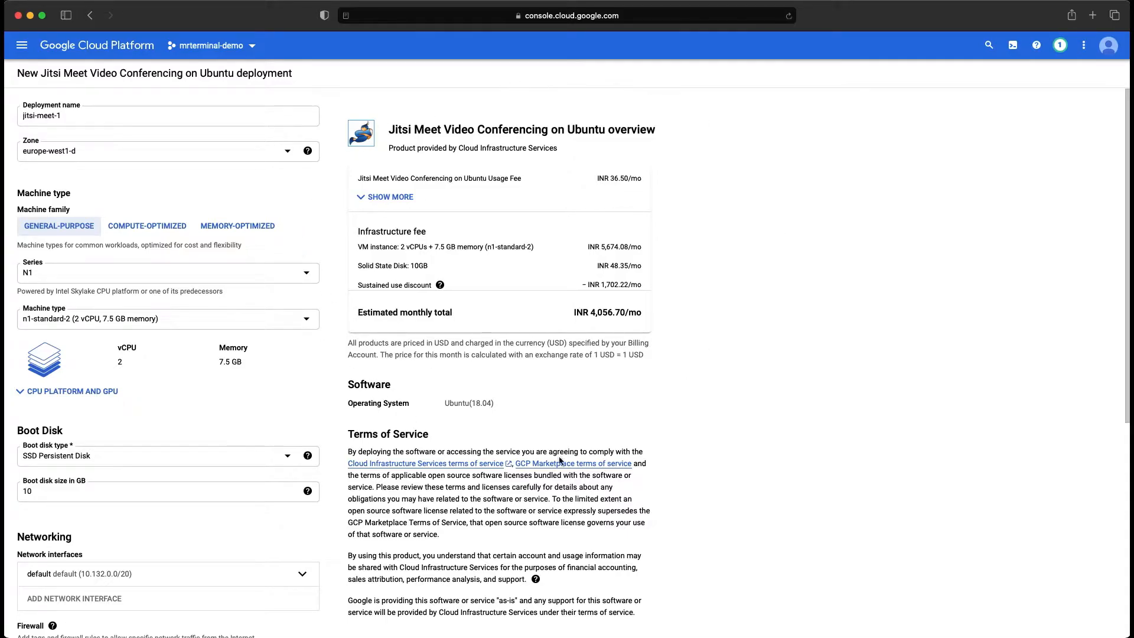
pyautogui.moveTo(710, 178)
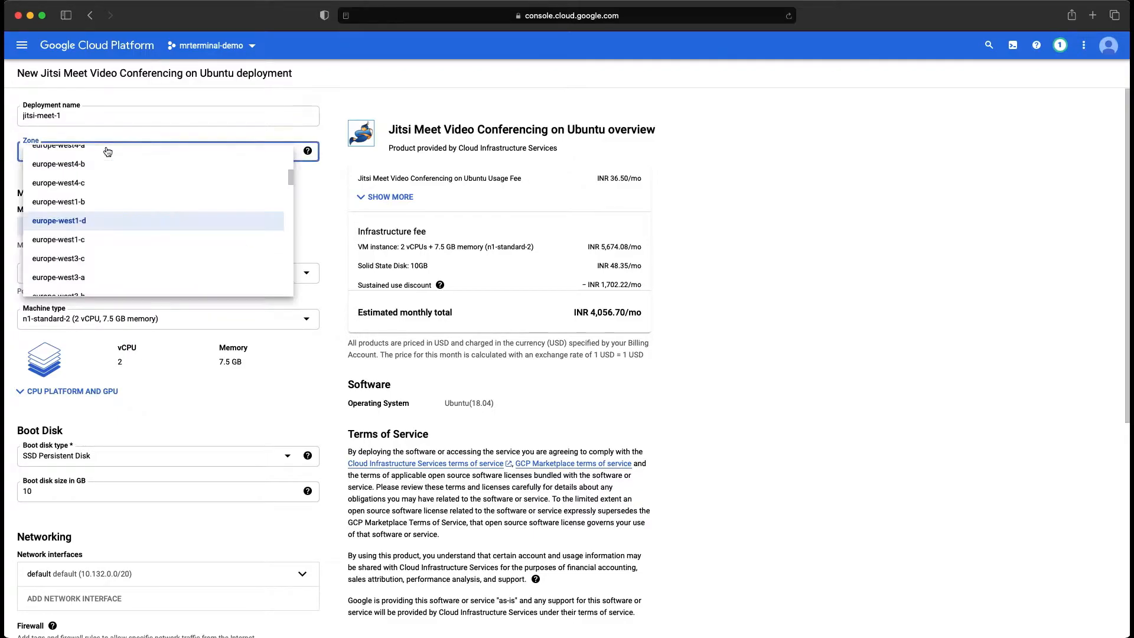
pyautogui.click(59, 221)
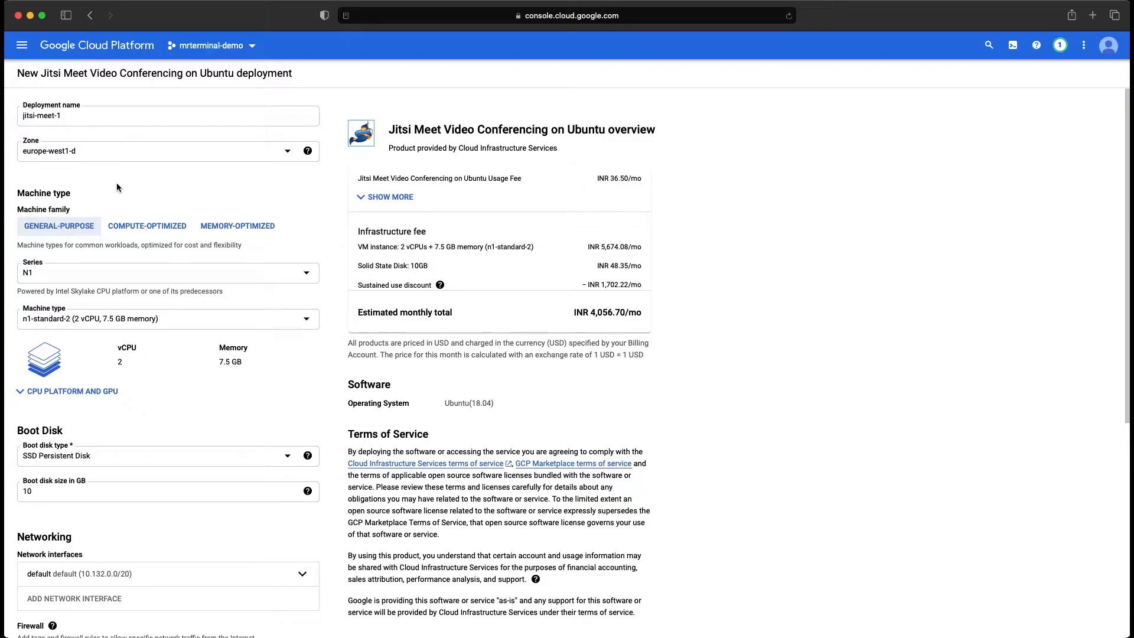
pyautogui.scroll(-3)
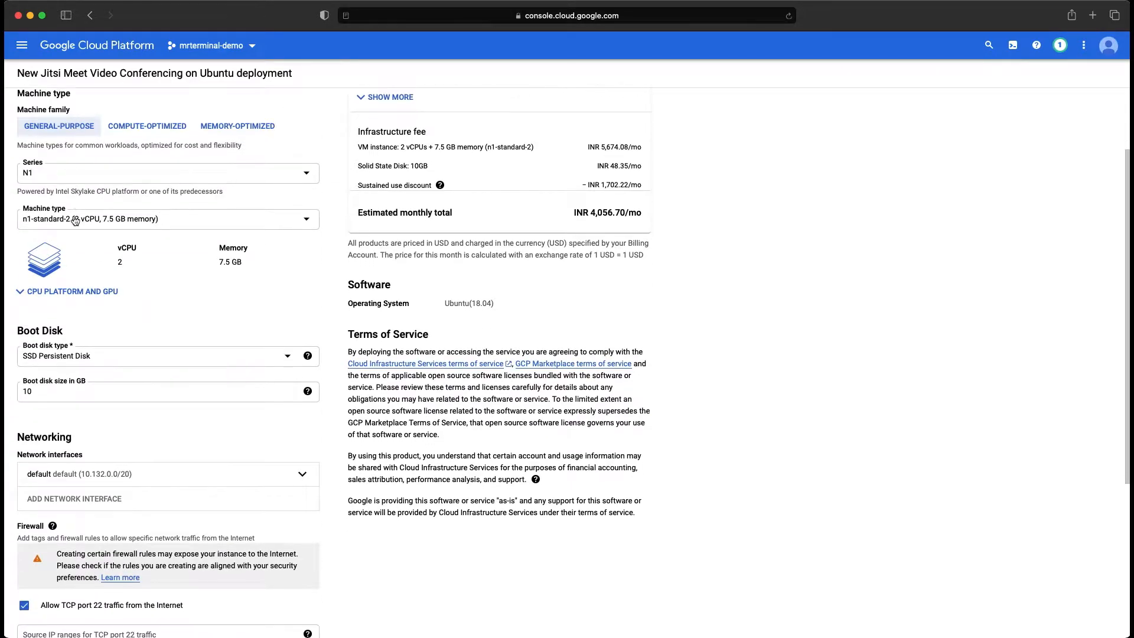
# Step: Choose the smaller n1-standard-1 (1 vCPU, 3.75 GB) machine type and dismiss the boot disk note
pyautogui.click(167, 219)
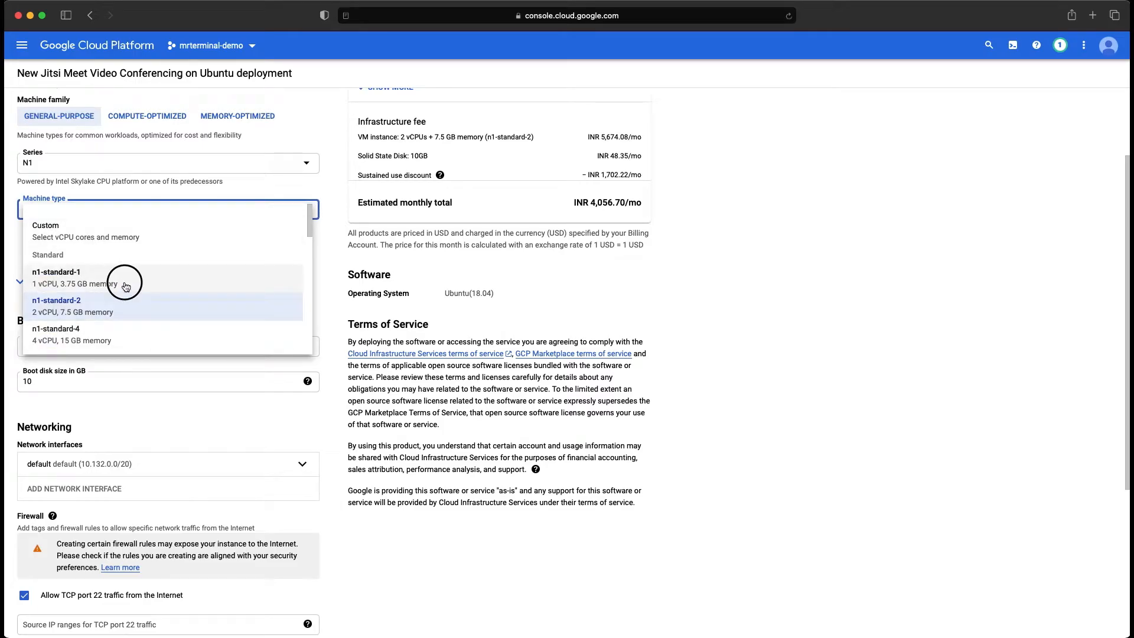
pyautogui.click(73, 278)
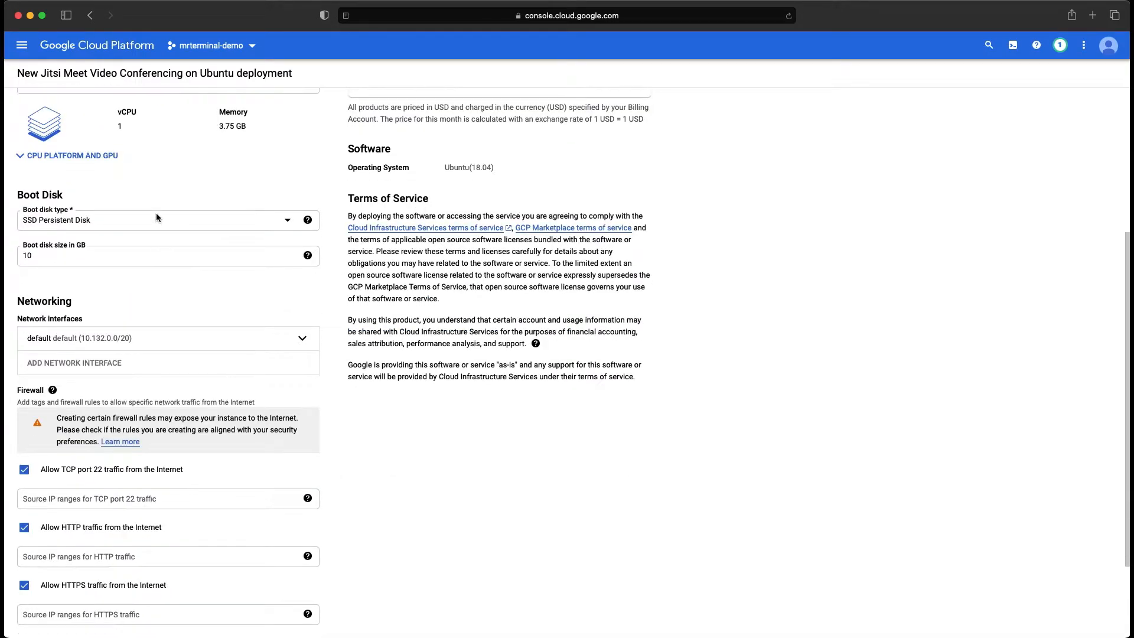
pyautogui.scroll(-3)
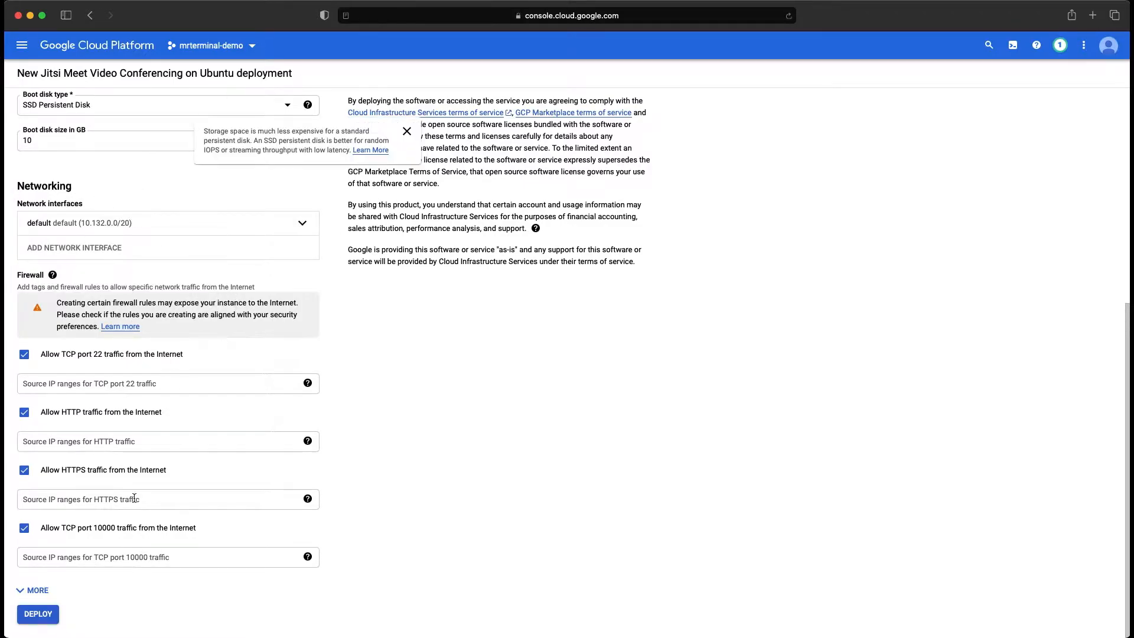
pyautogui.click(406, 131)
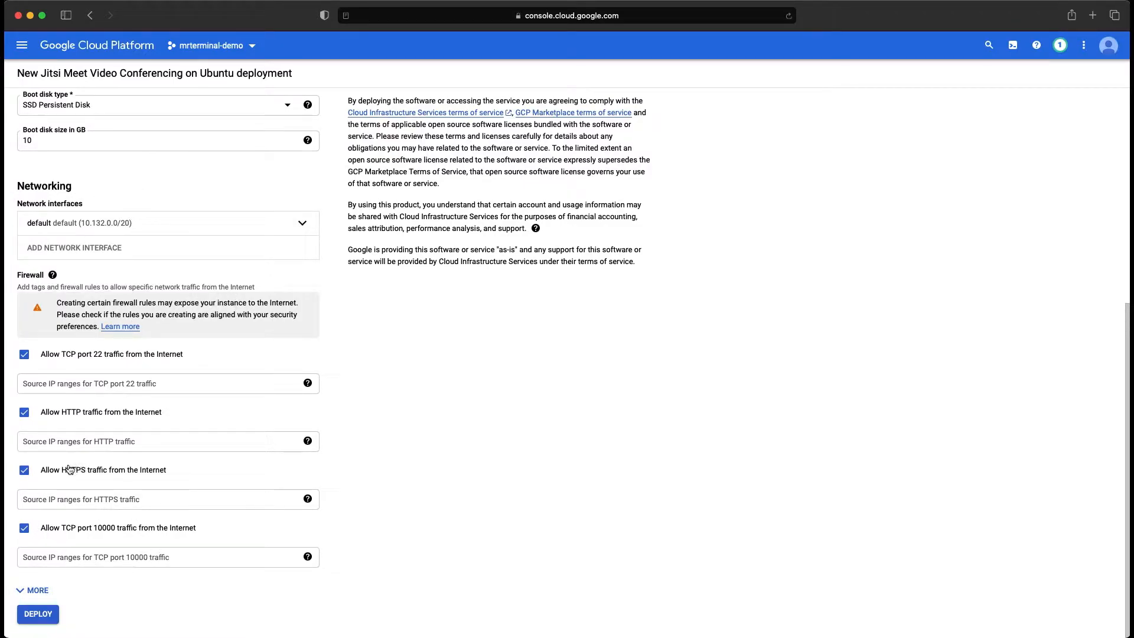
# Step: Keep the port 22 firewall rule ticked alongside HTTP, HTTPS and 10000
pyautogui.click(24, 353)
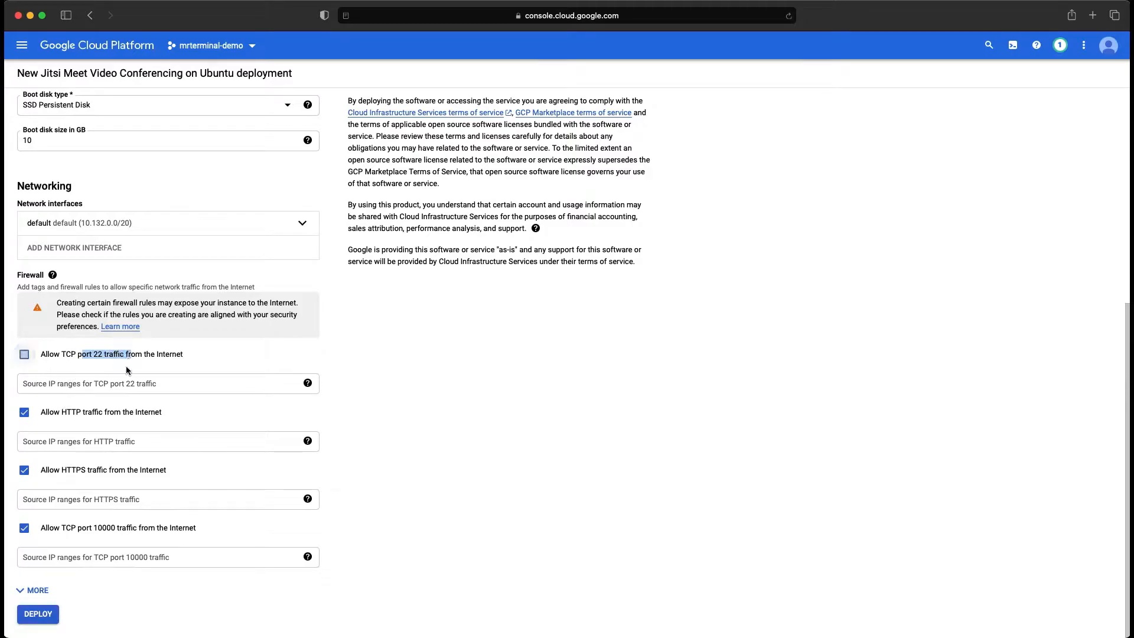
pyautogui.click(24, 354)
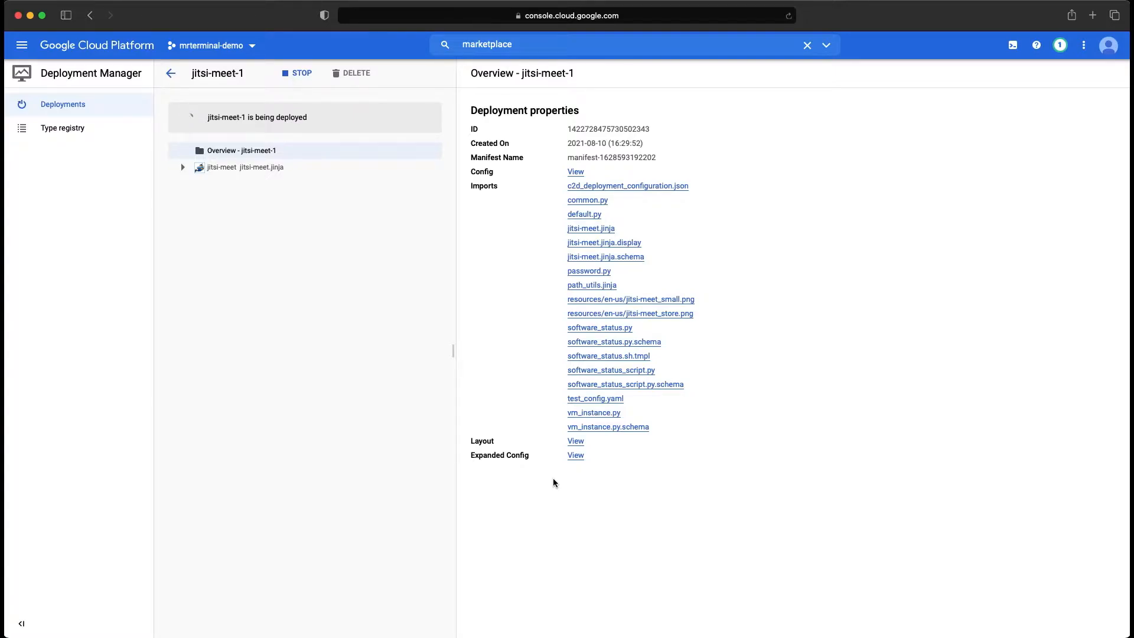
# Step: Expand jitsi-meet-1's resources and wait until the VM and firewall rules are deployed
pyautogui.click(221, 166)
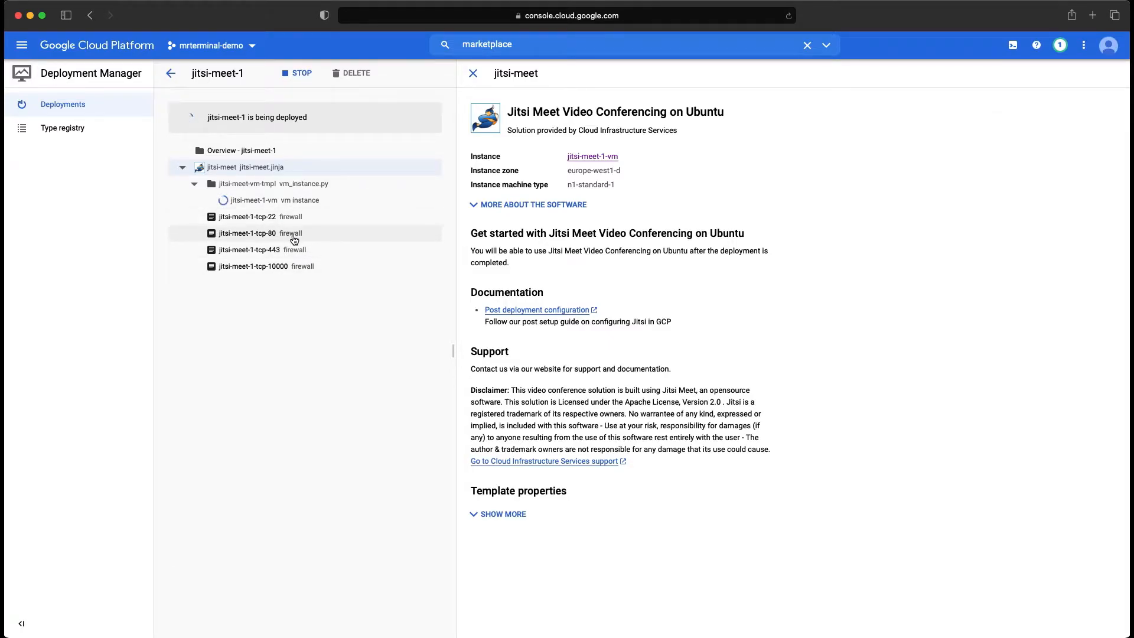
pyautogui.moveTo(283, 277)
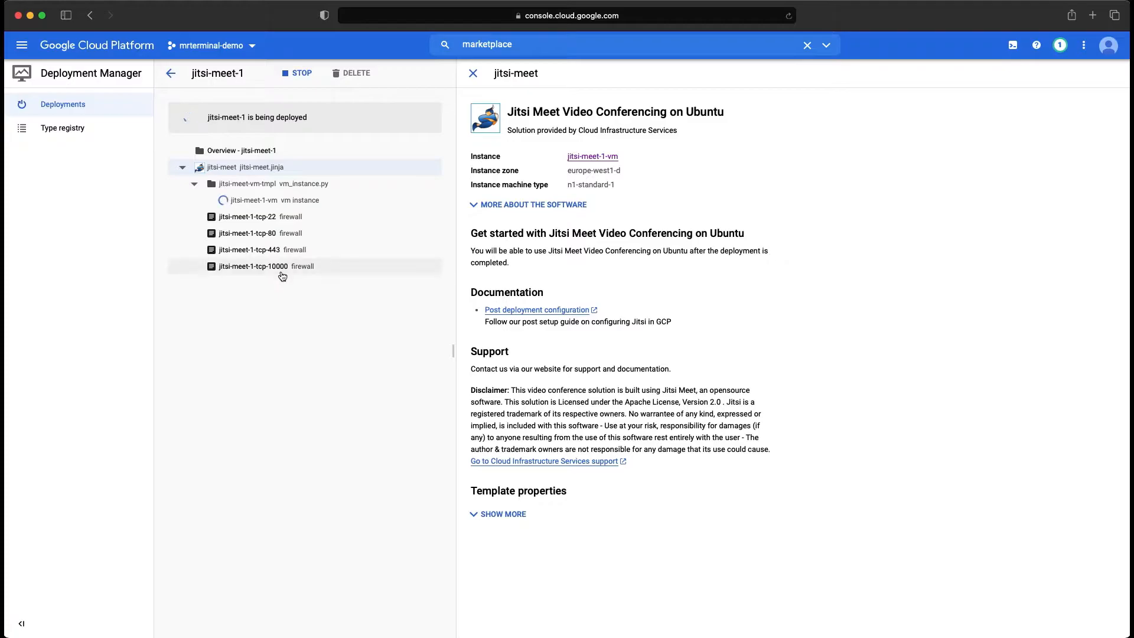
pyautogui.moveTo(269, 375)
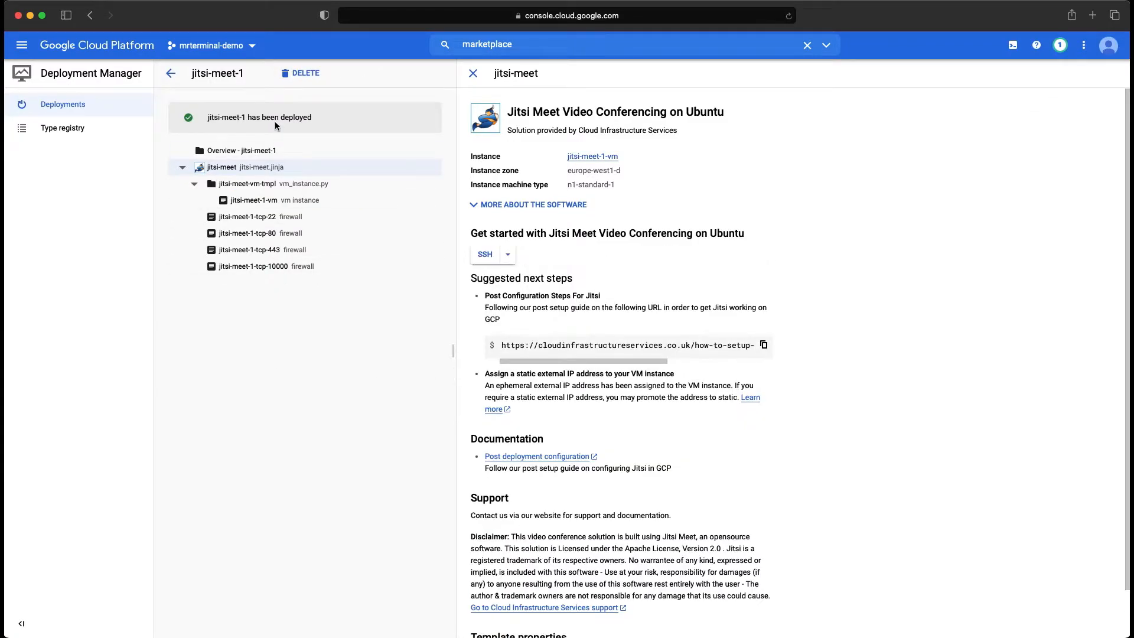
pyautogui.click(614, 44)
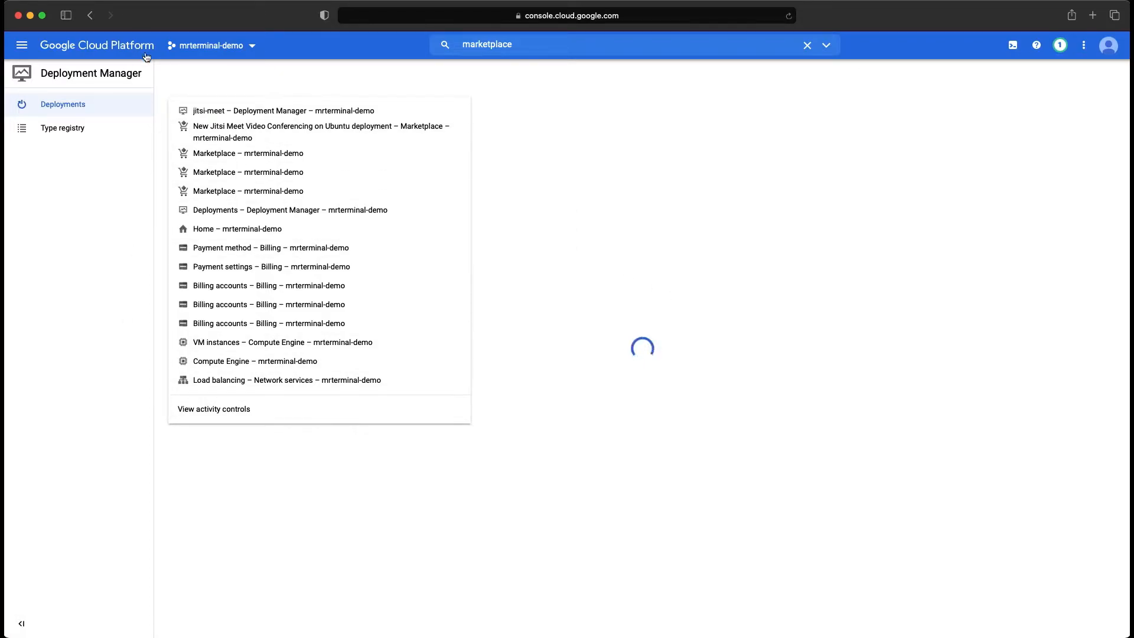
pyautogui.moveTo(153, 432)
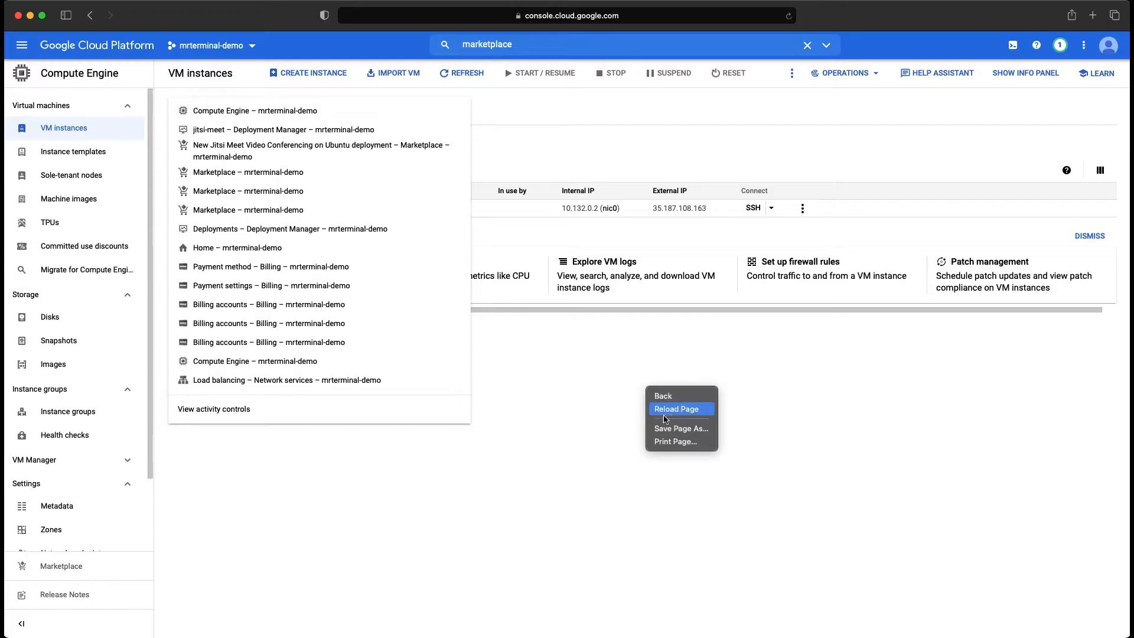
# Step: Reload the VM instances list and start an SSH session to jitsi-meet-1-vm
pyautogui.click(676, 409)
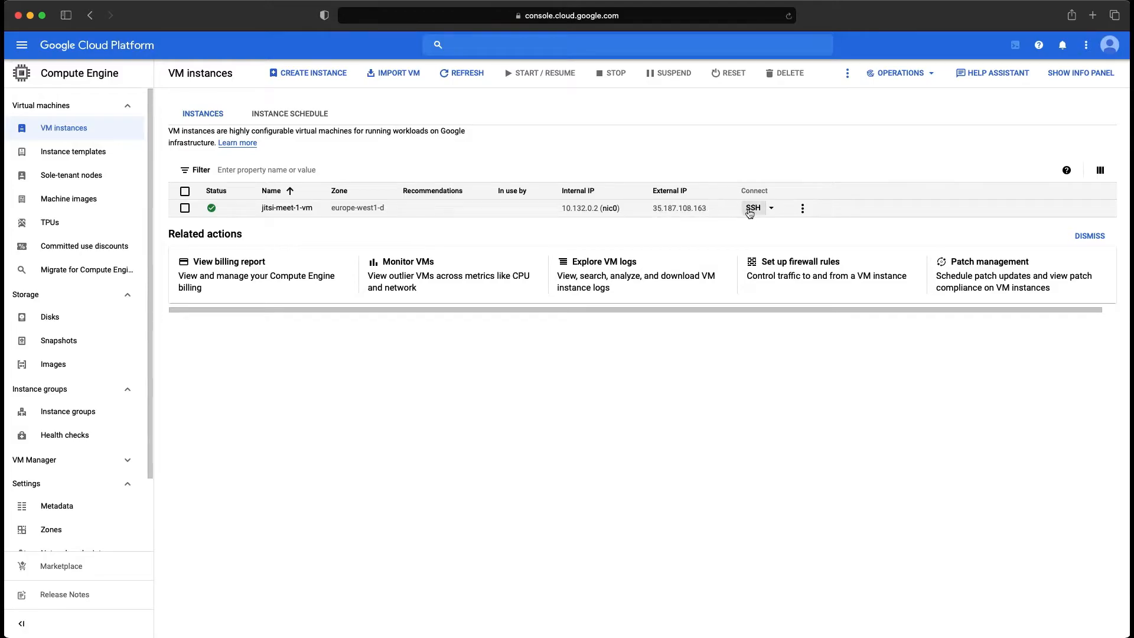
pyautogui.click(752, 208)
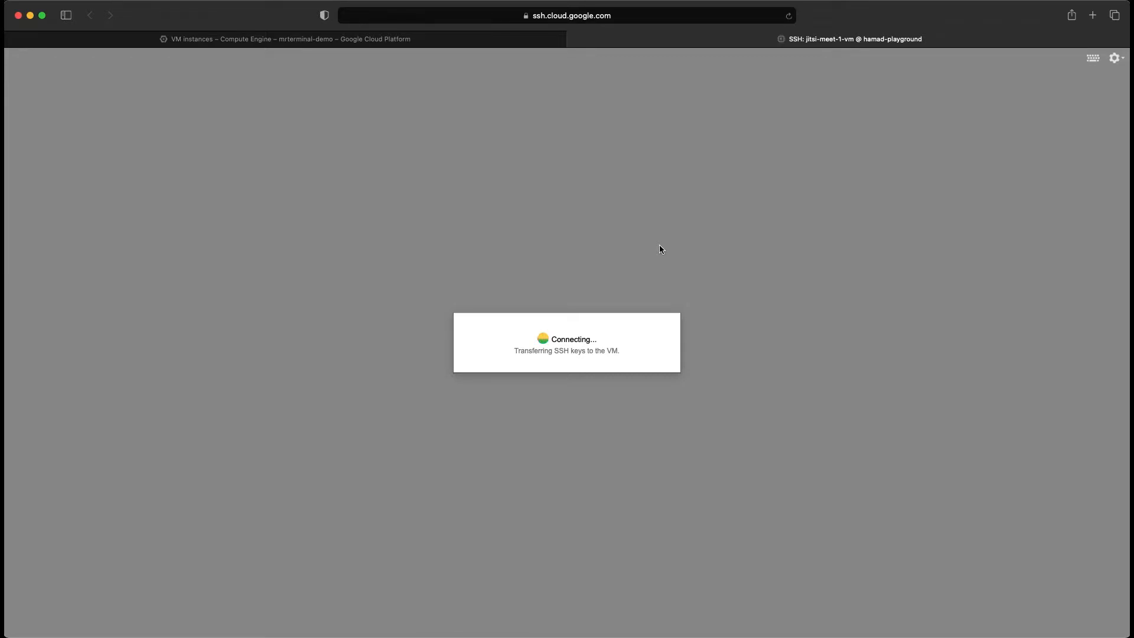
pyautogui.moveTo(484, 57)
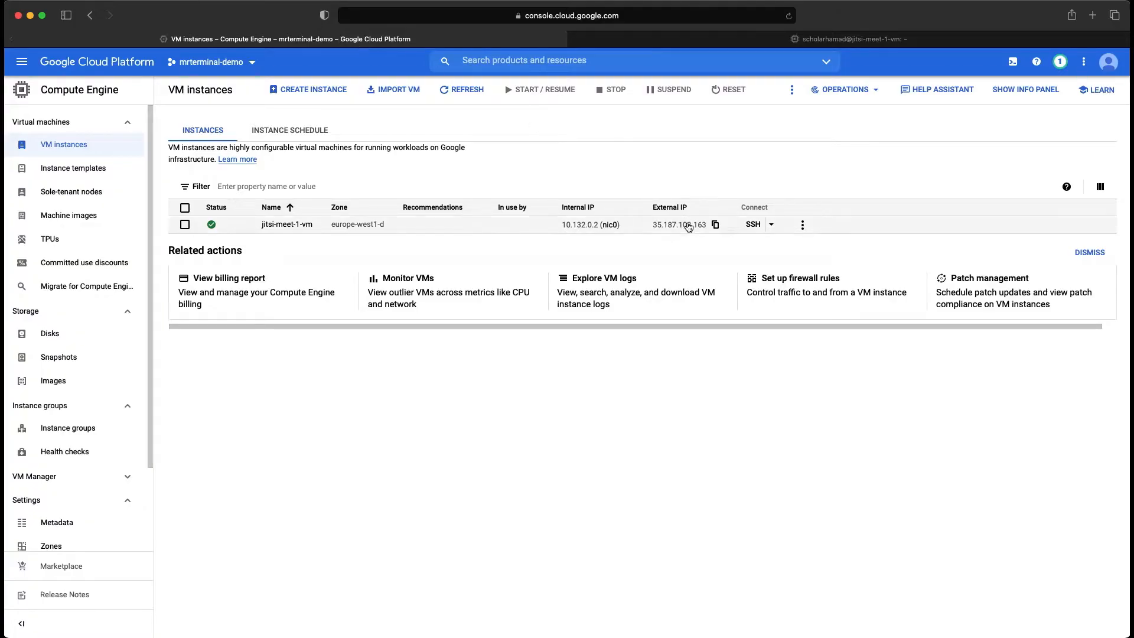
# Step: Copy the VM's external IP 35.187.108.163 and return to the connected shell
pyautogui.click(716, 224)
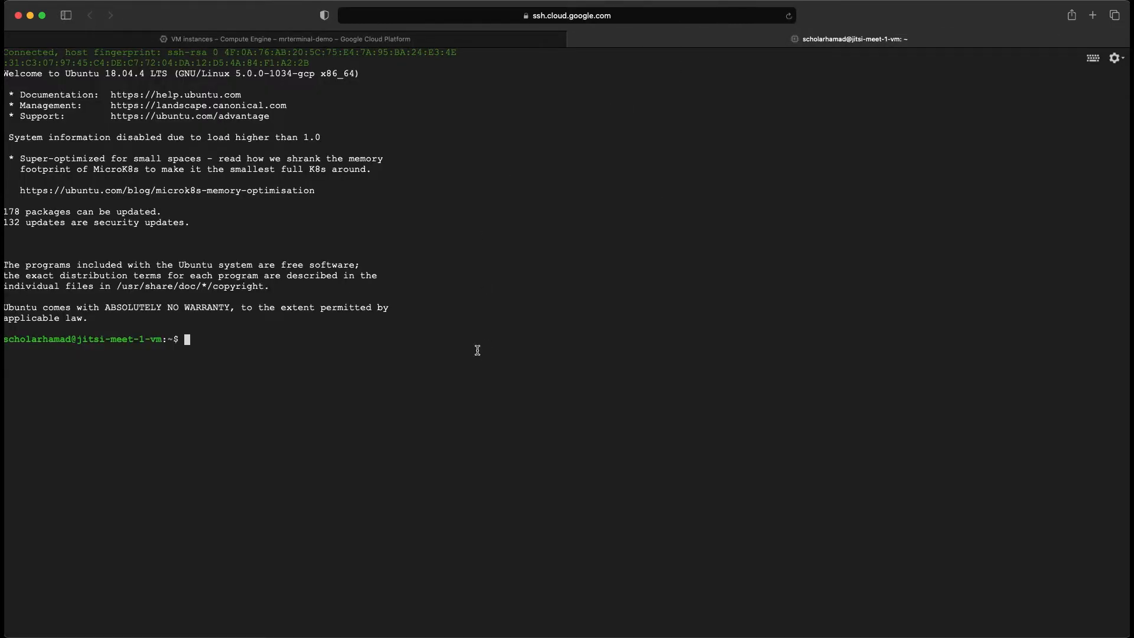
pyautogui.write('cle')
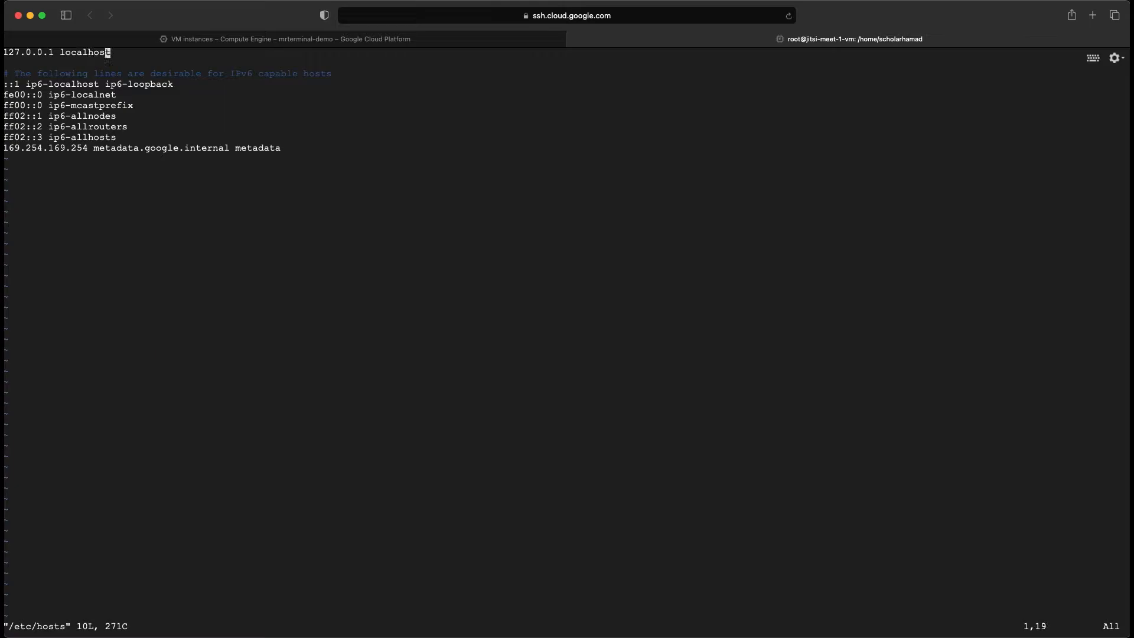
# Step: Add '35.187.108.163 localhost mydomain.com' to /etc/hosts in vim, save it and reboot the VM
pyautogui.press('a')
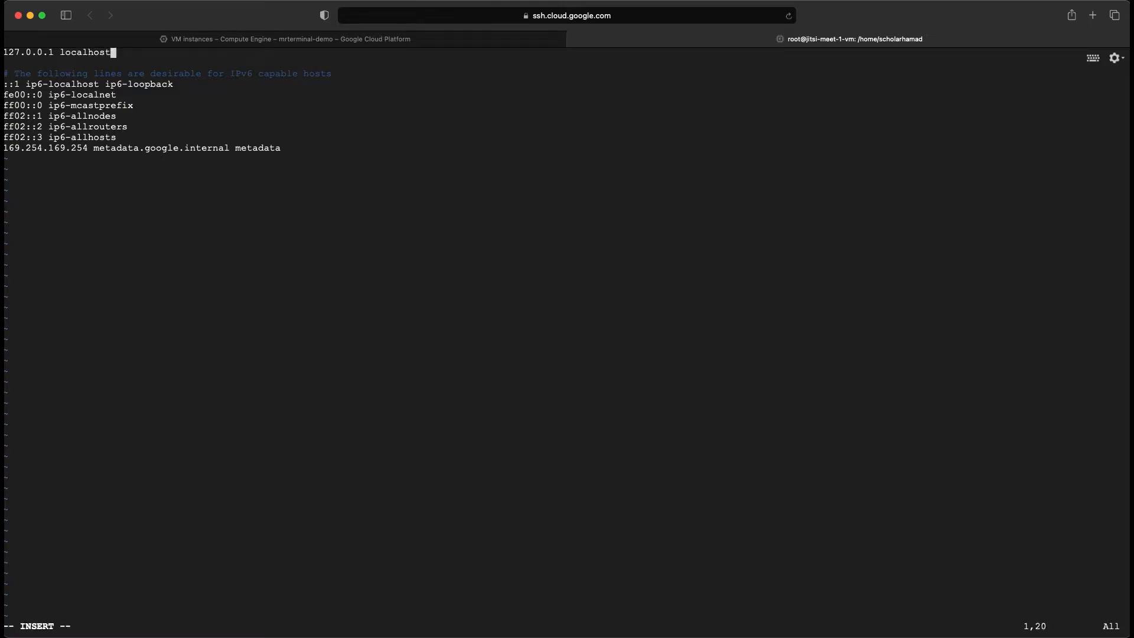
pyautogui.press('Enter')
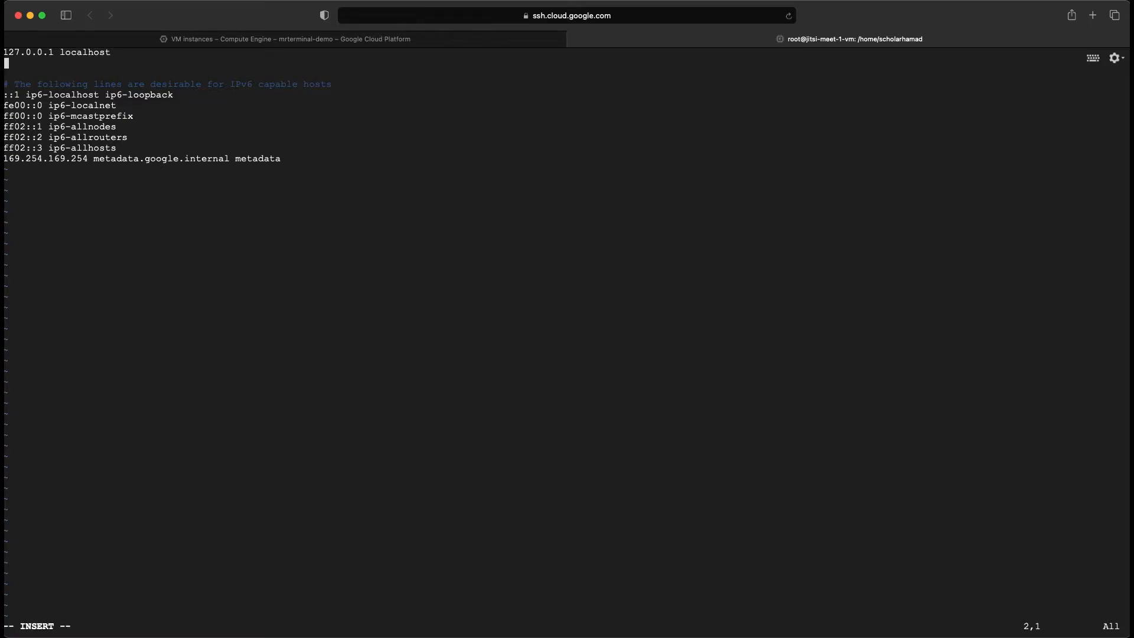
pyautogui.write('35.187.108.163')
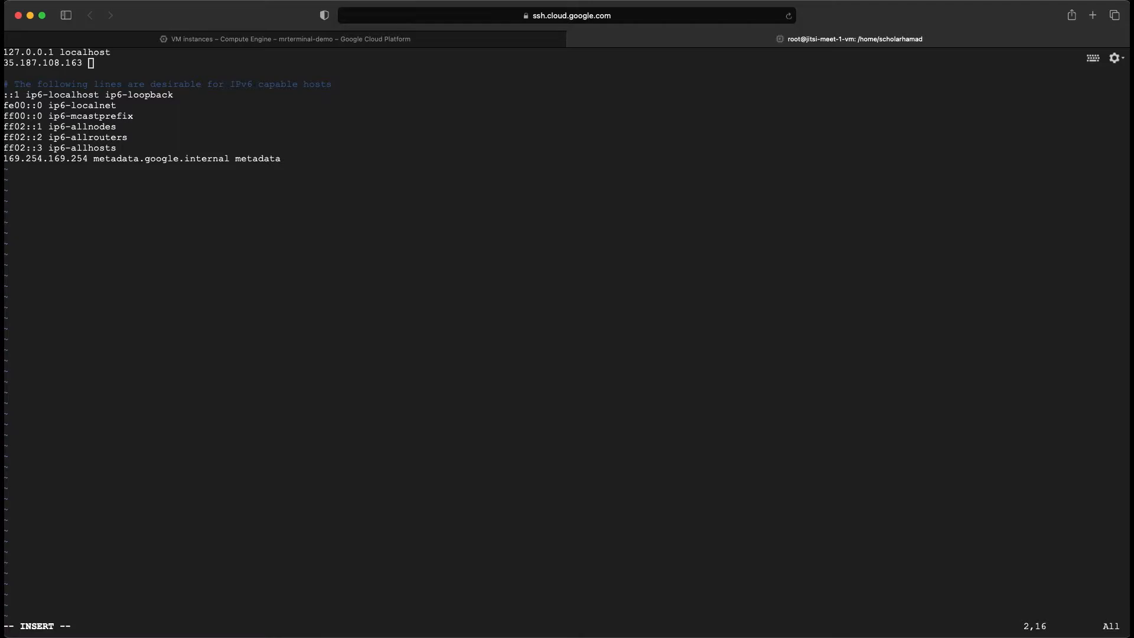
pyautogui.write('localhost')
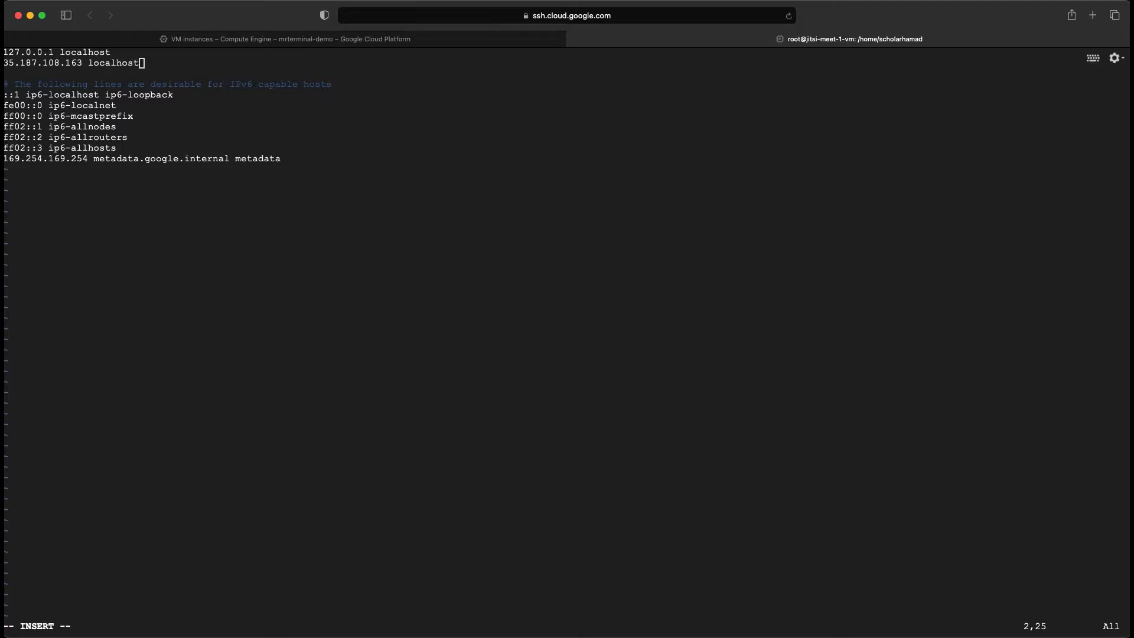
pyautogui.write('mydomain')
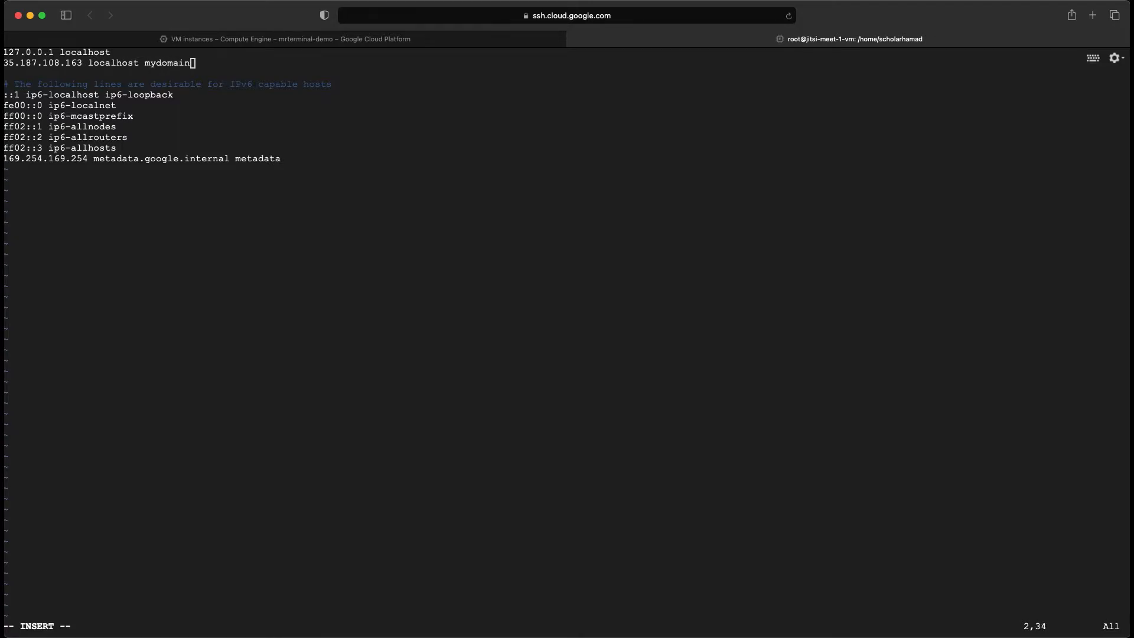
pyautogui.write('.com')
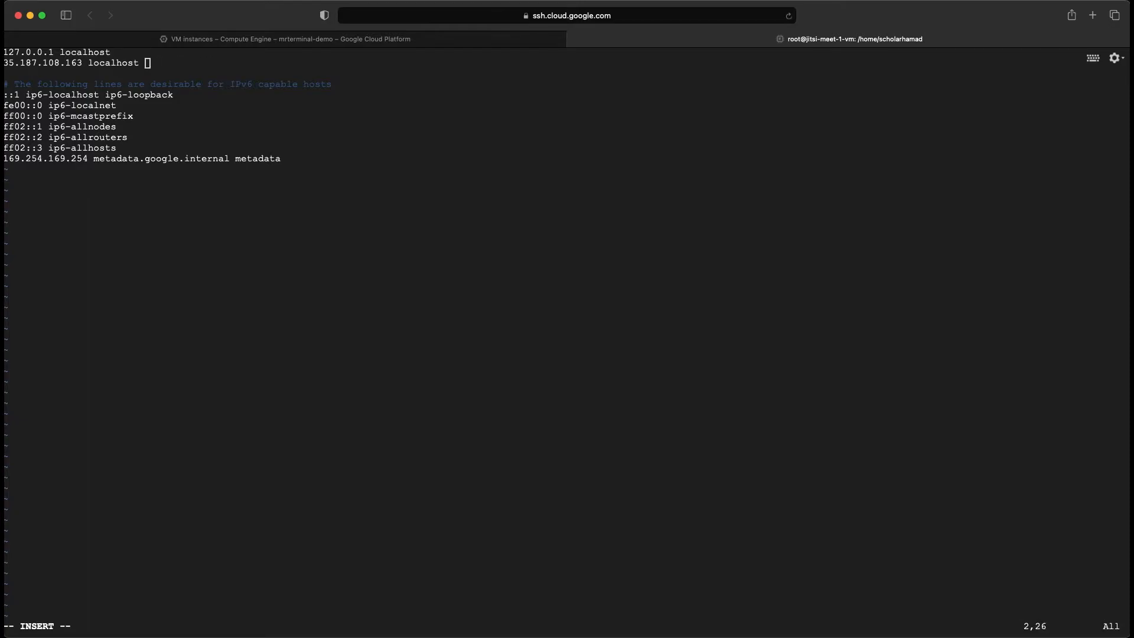
pyautogui.press('Left')
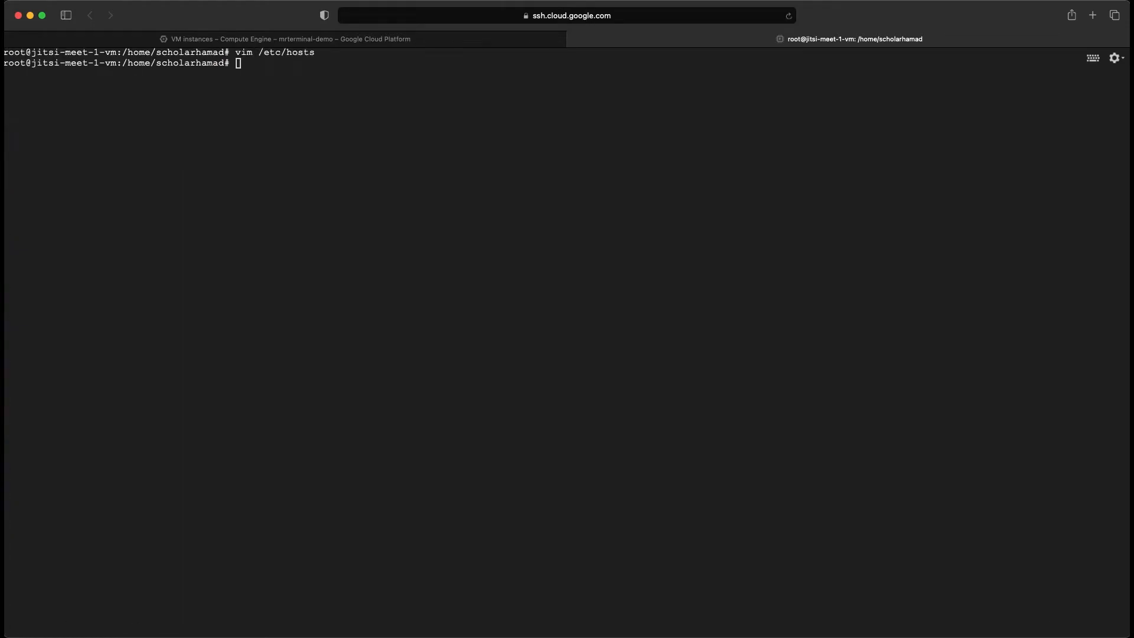
pyautogui.write('s')
pyautogui.write('reboot')
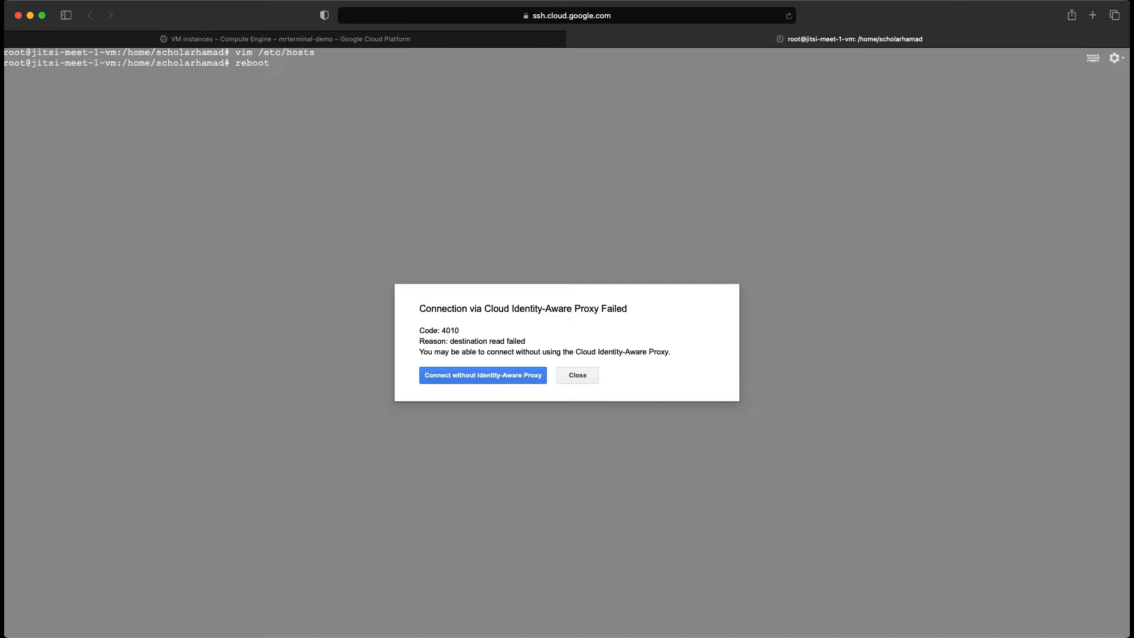
pyautogui.moveTo(576, 375)
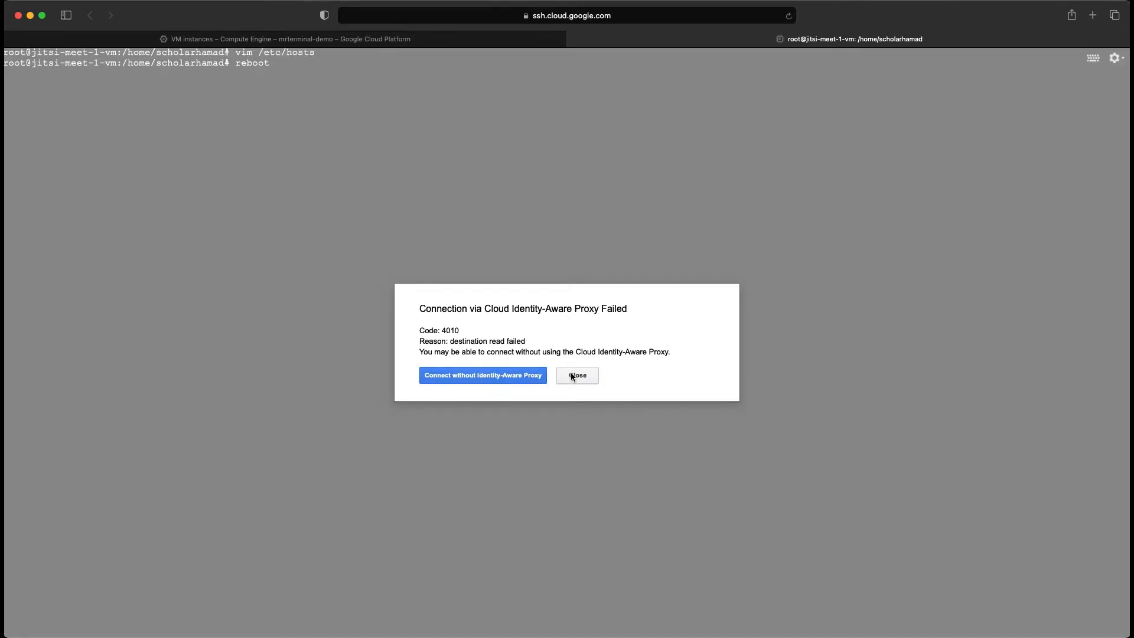
# Step: Dismiss the connection error and hard reset jitsi-meet-1-vm from its actions menu
pyautogui.click(577, 376)
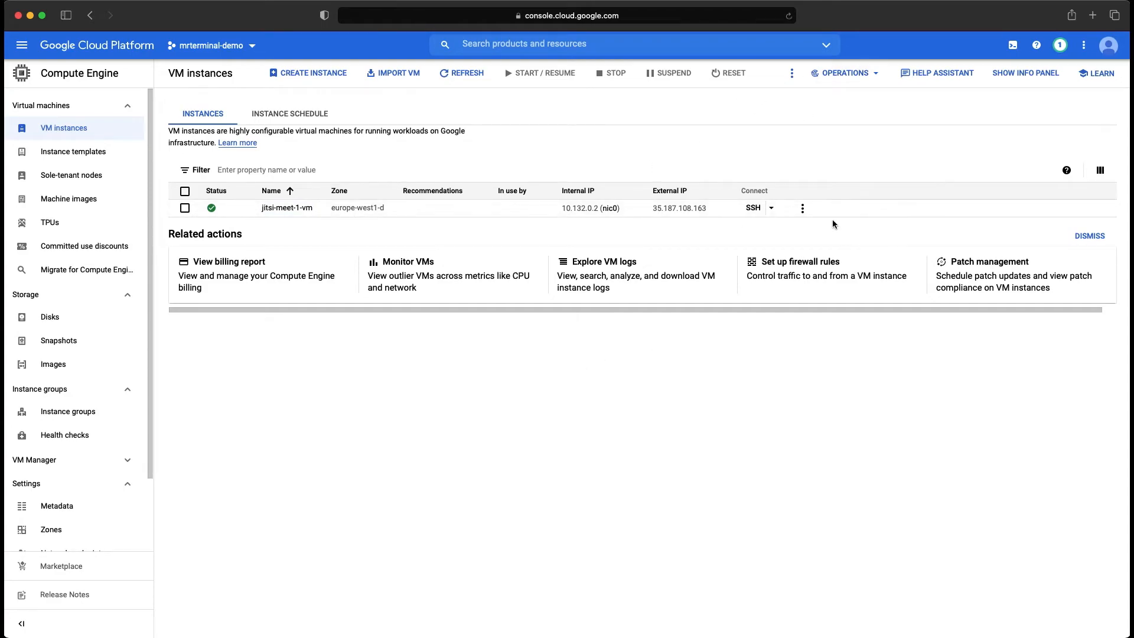
pyautogui.click(802, 208)
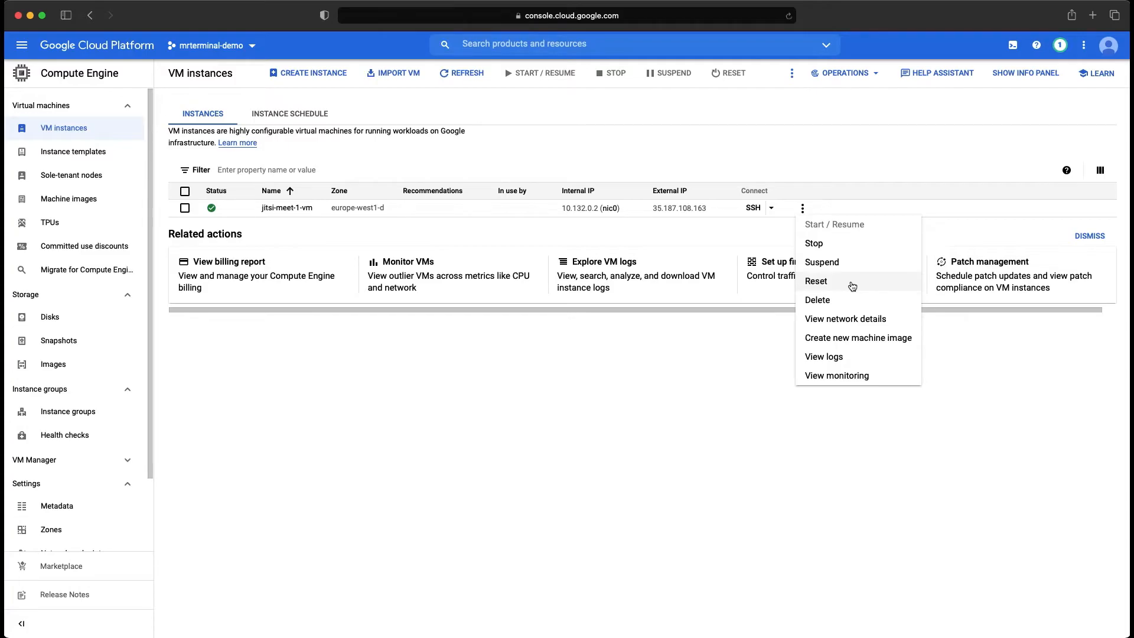
pyautogui.click(816, 281)
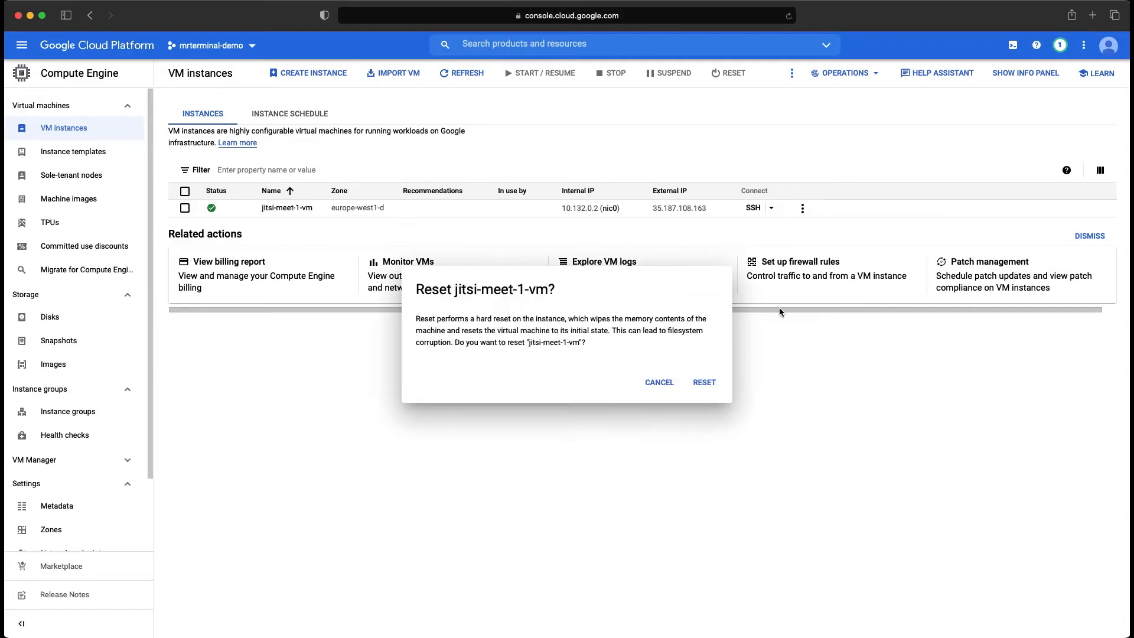
pyautogui.click(703, 382)
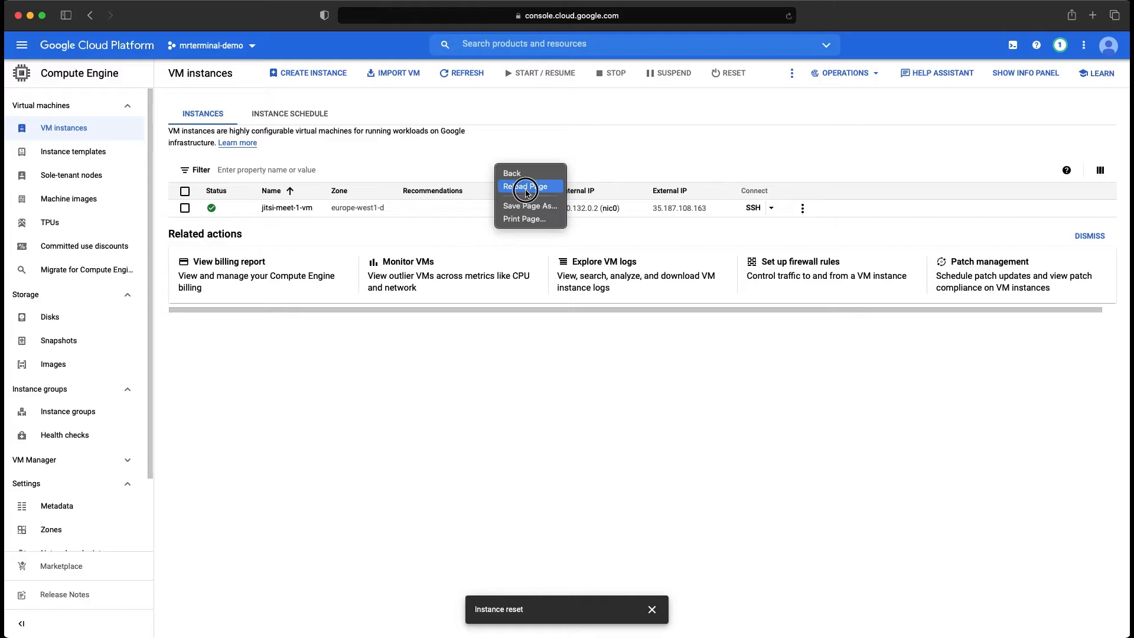
# Step: Reload the VM instances list and reconnect over SSH to jitsi-meet-1-vm
pyautogui.click(529, 187)
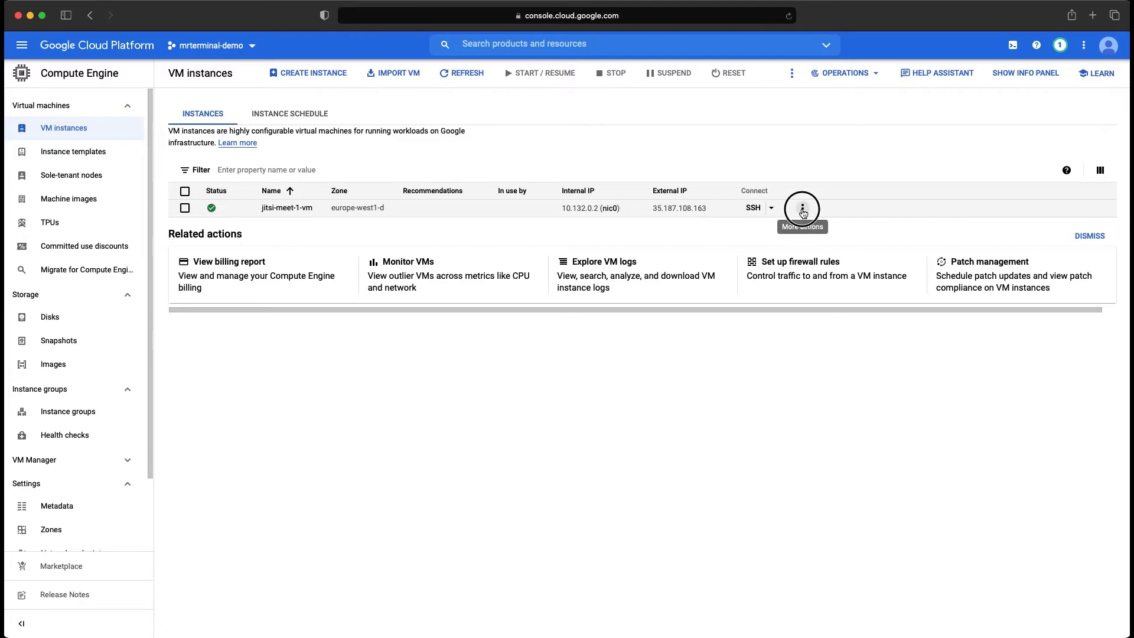
pyautogui.moveTo(771, 213)
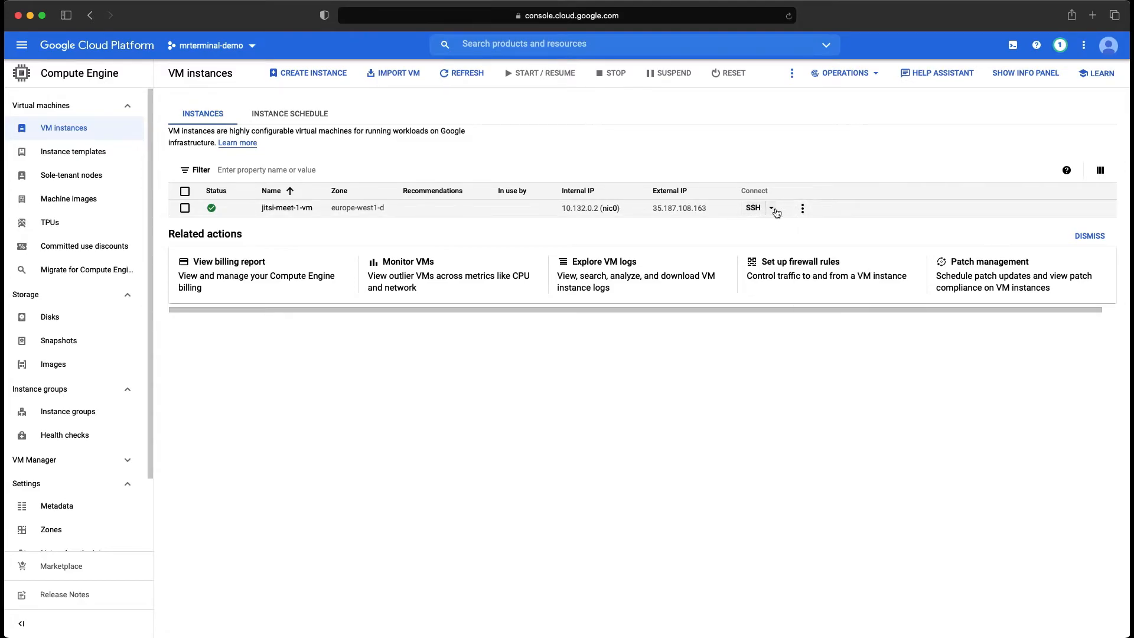
pyautogui.click(772, 208)
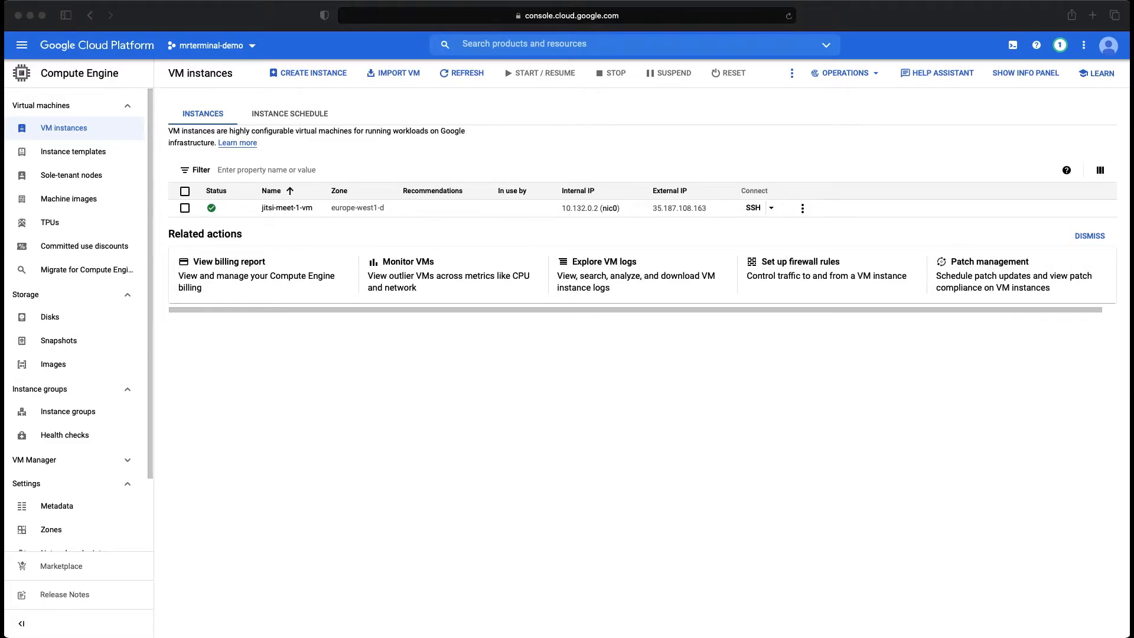
pyautogui.click(753, 208)
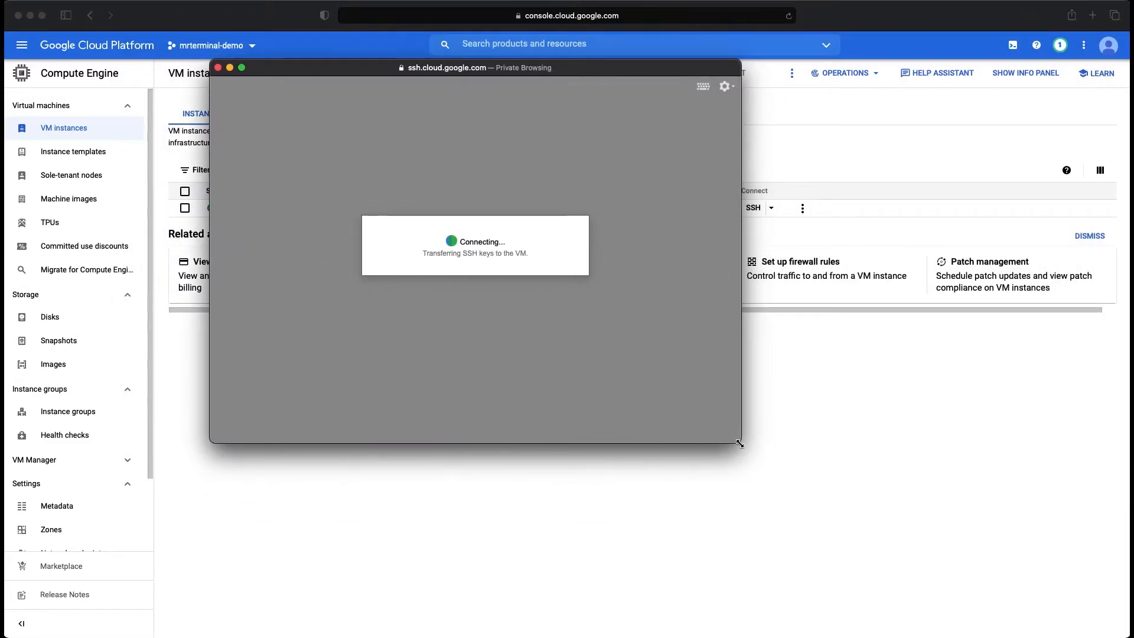
# Step: Enlarge the SSH terminal window and clear it to an empty prompt
pyautogui.moveTo(740, 443); pyautogui.dragTo(984, 571)
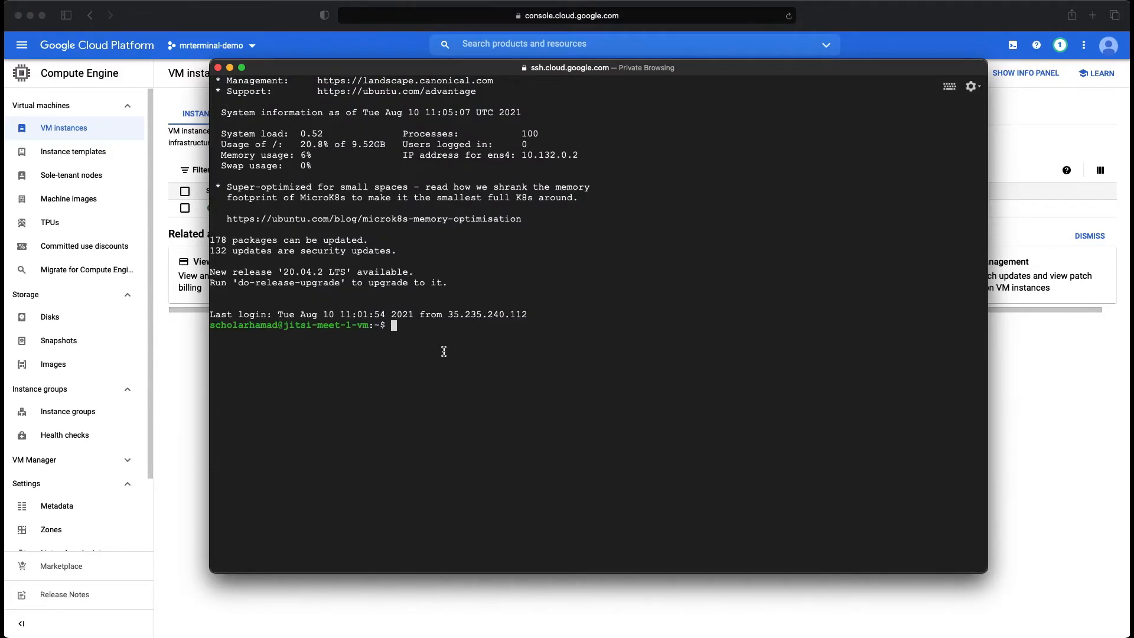
pyautogui.write('clear')
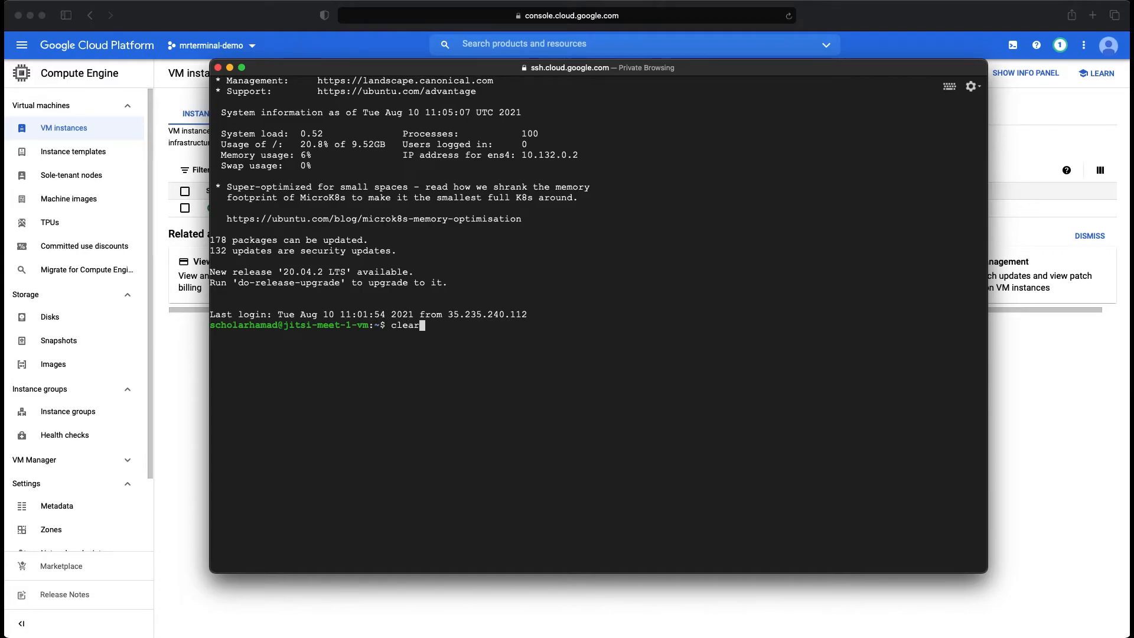
pyautogui.press('Enter')
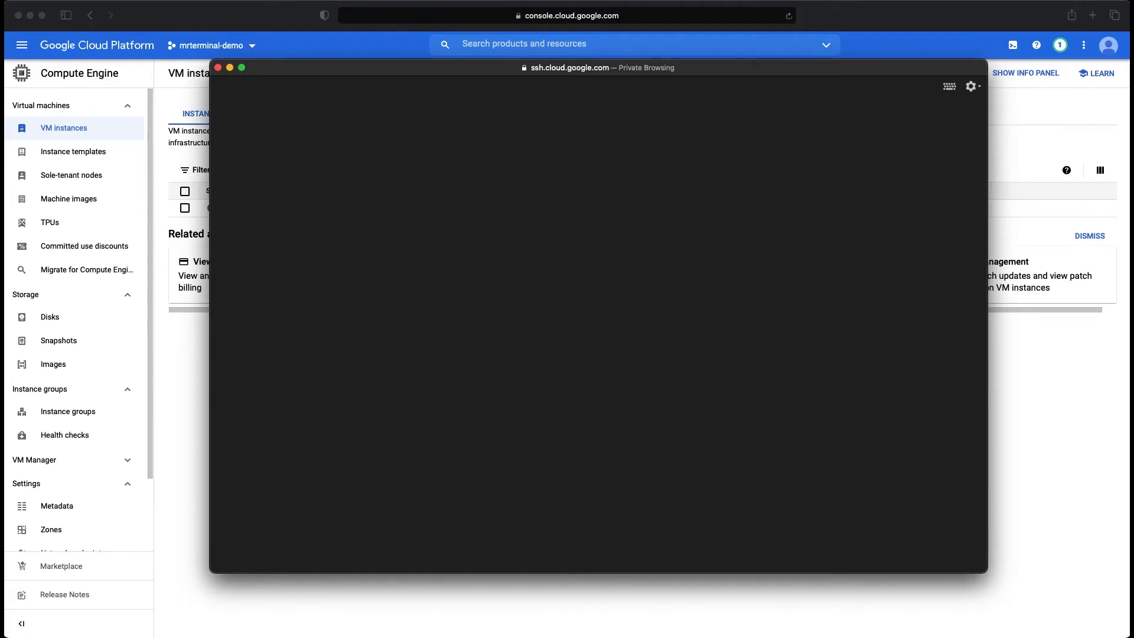
pyautogui.moveTo(469, 79)
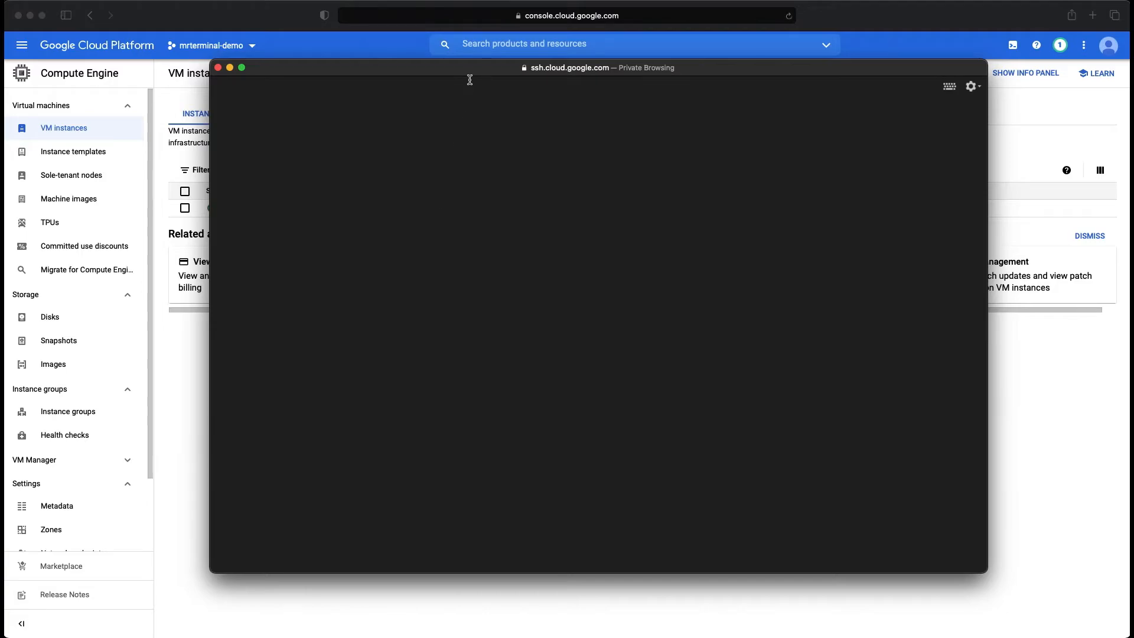
pyautogui.write('s')
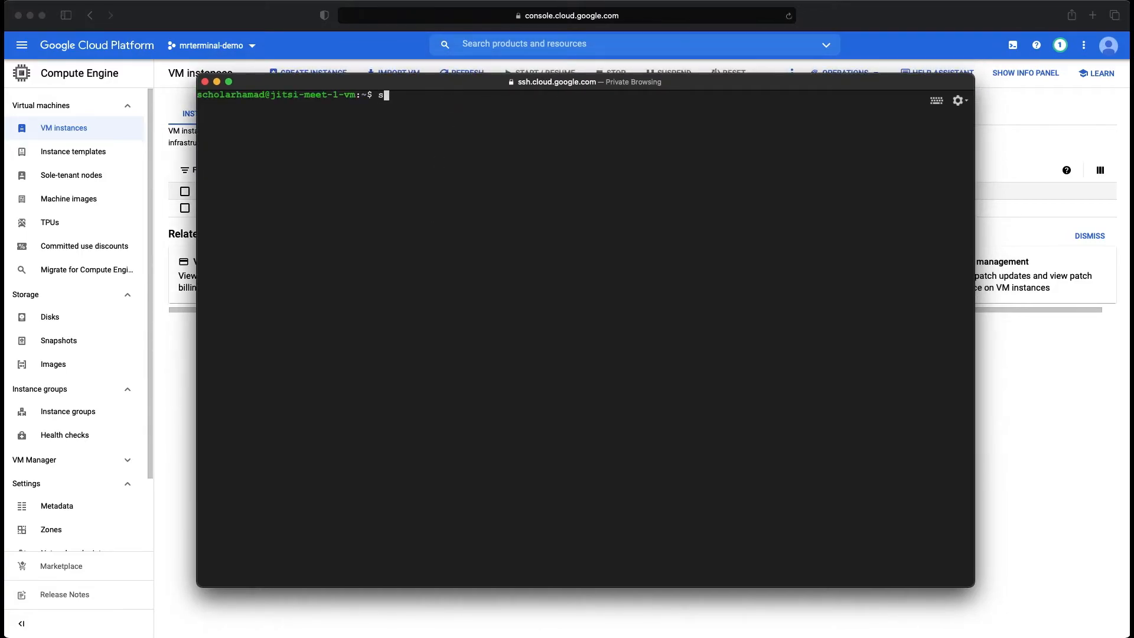
pyautogui.press('Backspace')
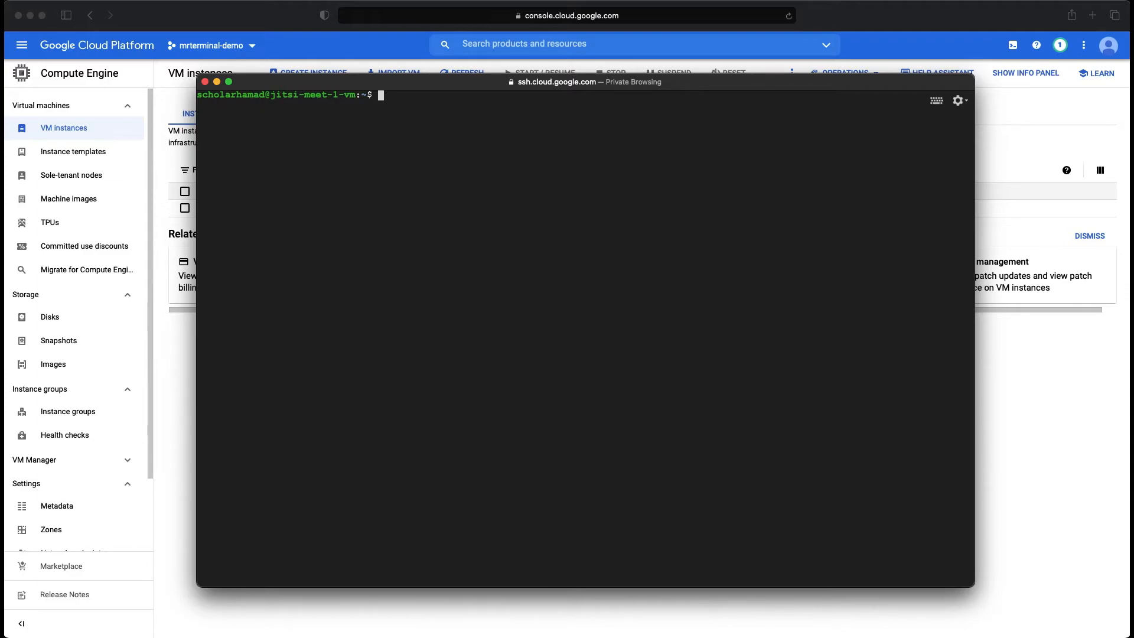
# Step: Run sudo apt-get install jitsi-meet and confirm the installation with Y
pyautogui.write('sudo')
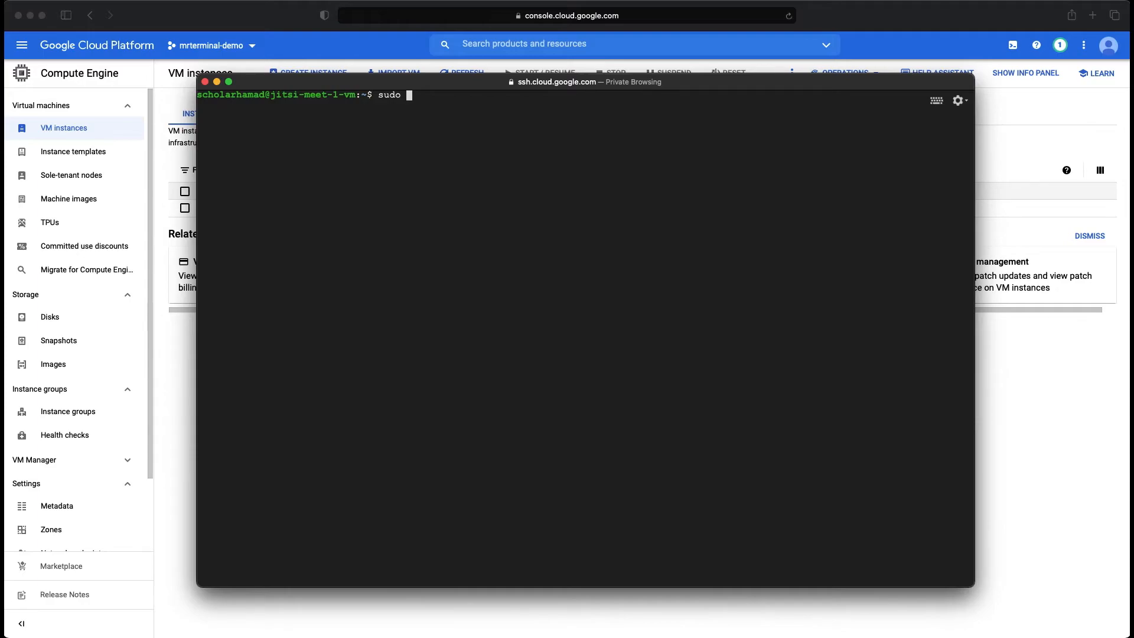
pyautogui.write('apt-')
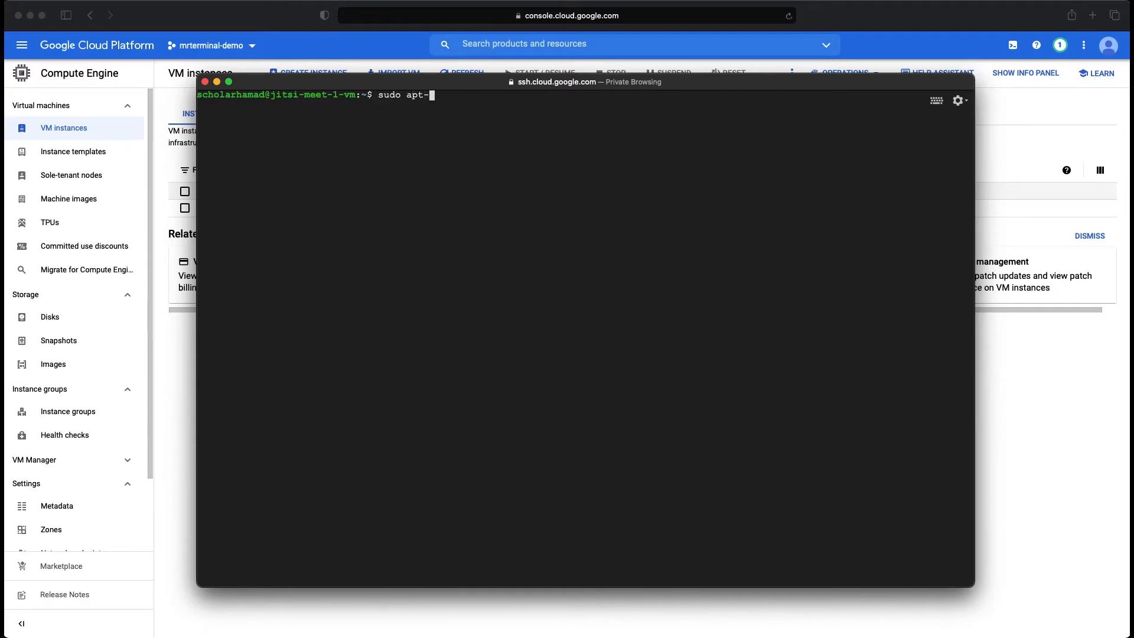
pyautogui.write('get install')
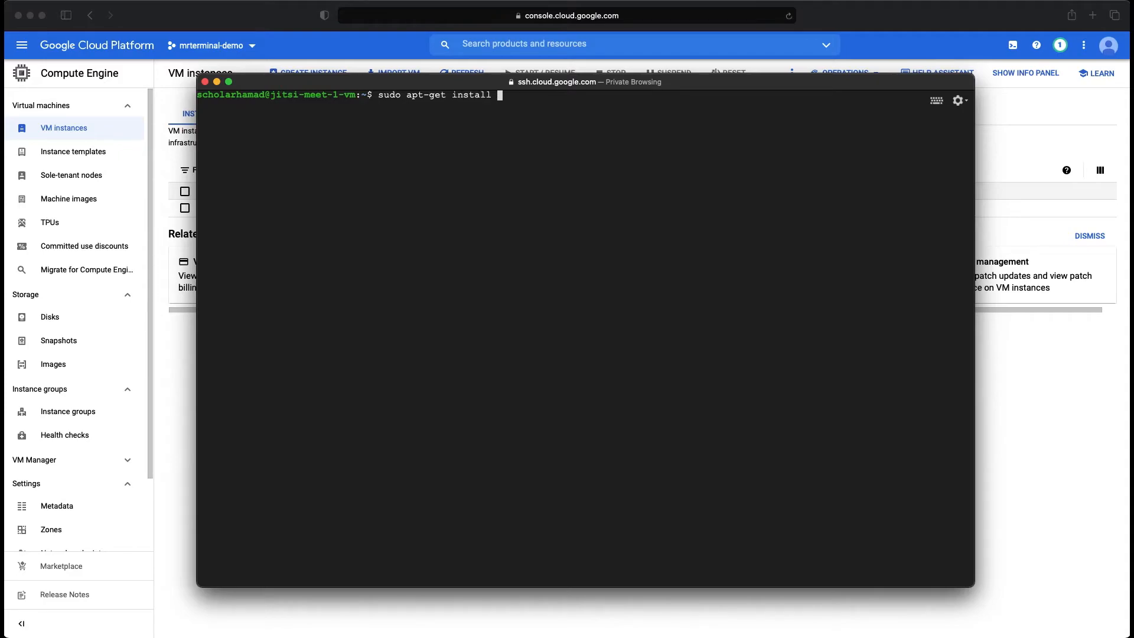
pyautogui.write('jitsi-meet')
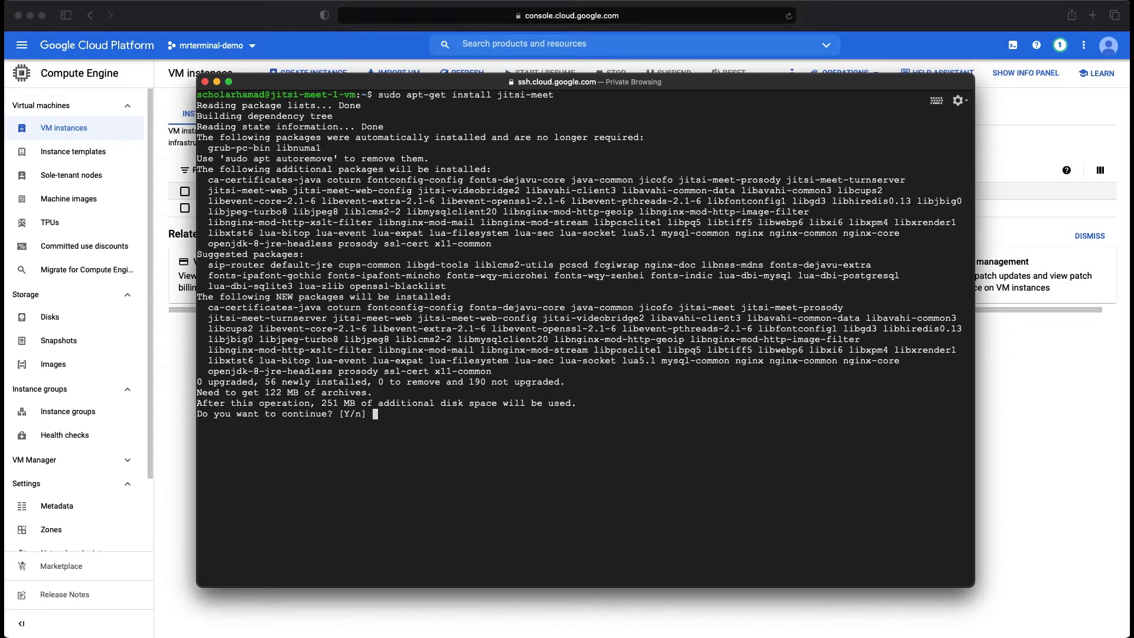
pyautogui.write('Y')
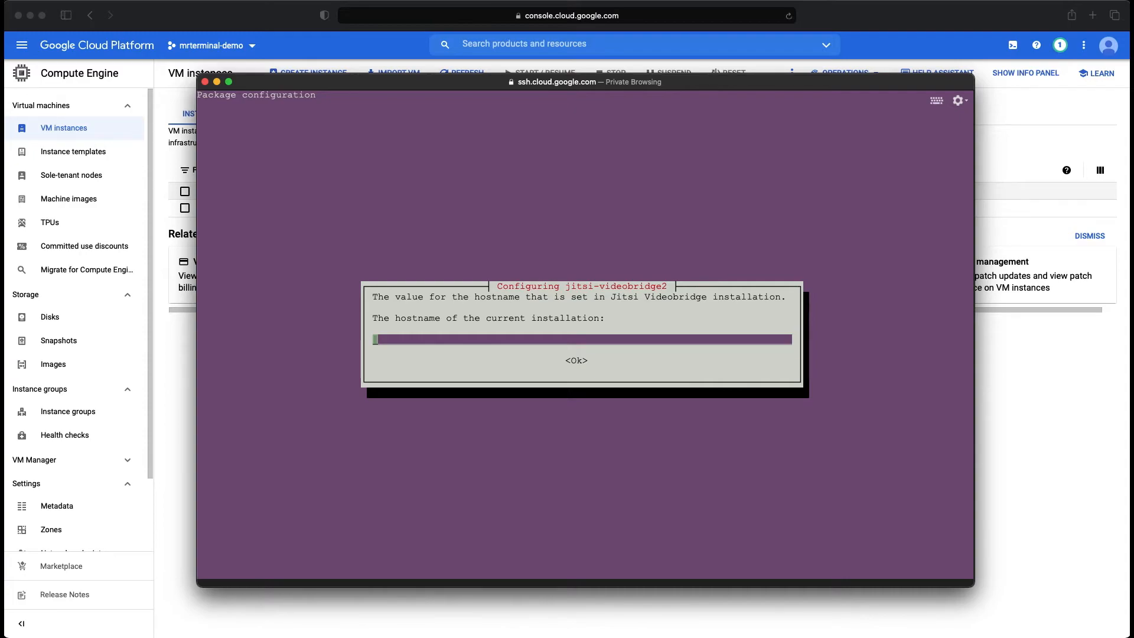
# Step: Set the videobridge hostname to the external IP 35.187.108.163
pyautogui.write('35.187.108.163')
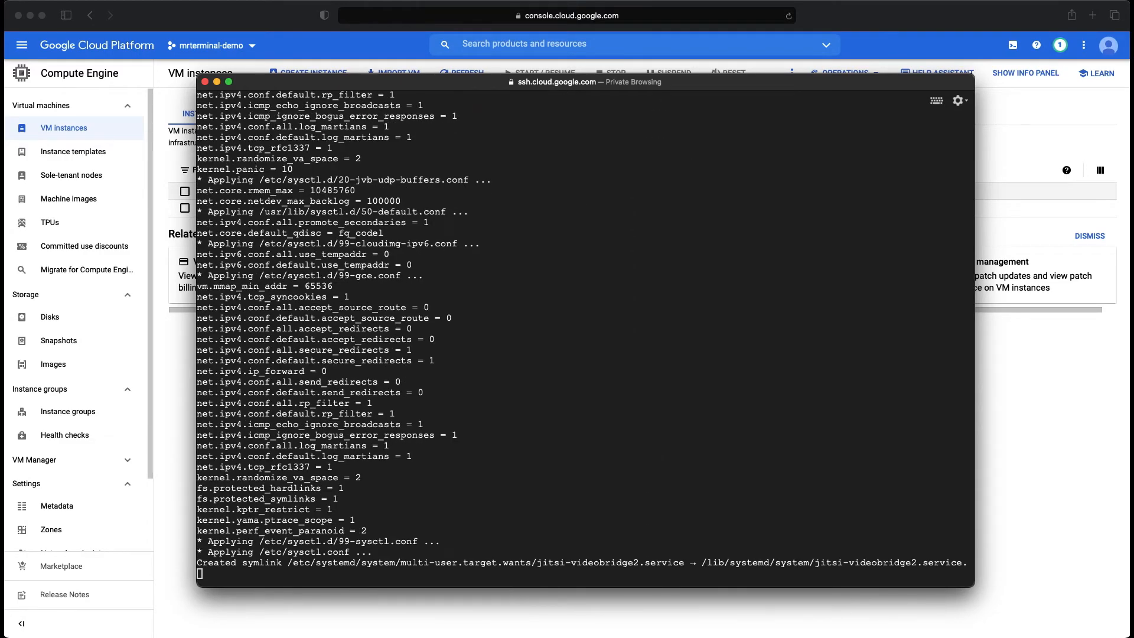
# Step: After apt finishes, clear the terminal and check the site with curl localhost
pyautogui.scroll(-3)
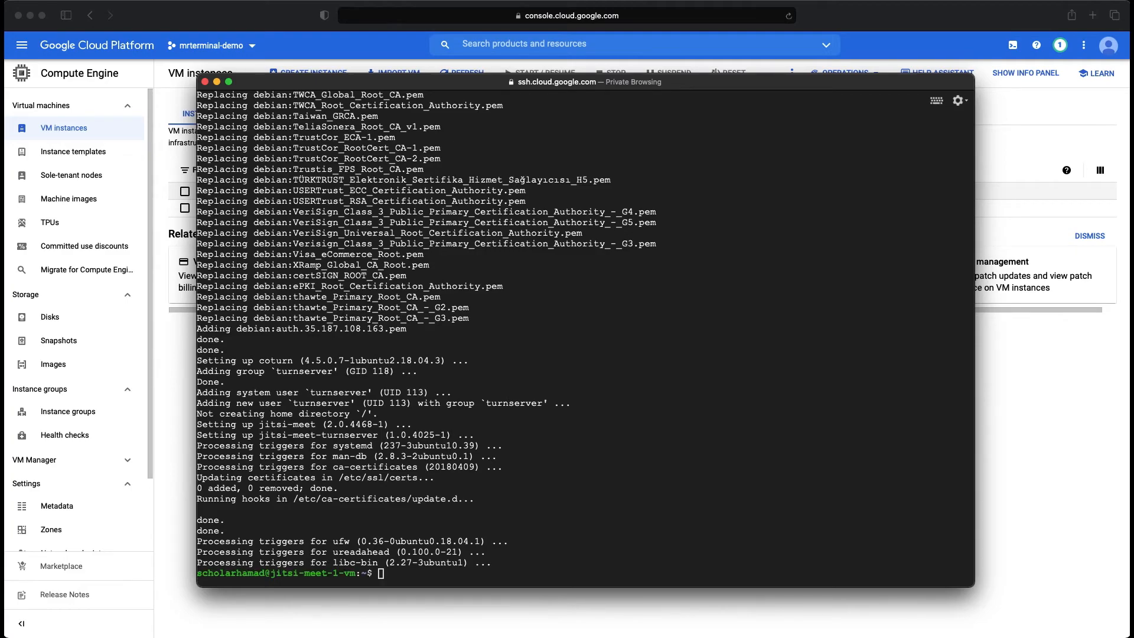
pyautogui.write('c')
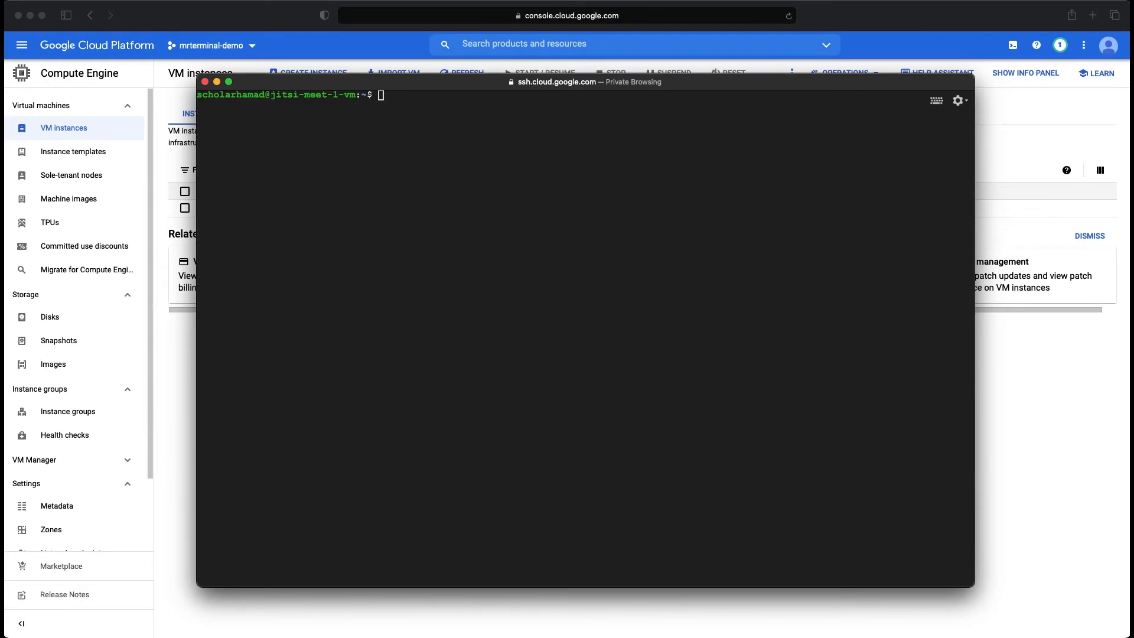
pyautogui.write('curl')
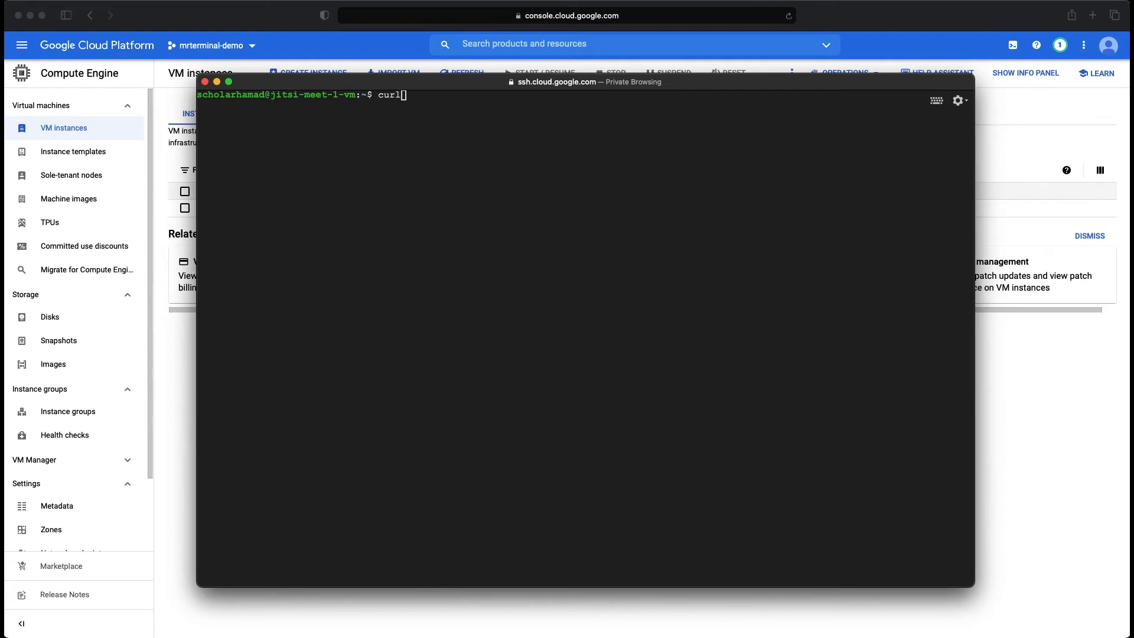
pyautogui.write('localh')
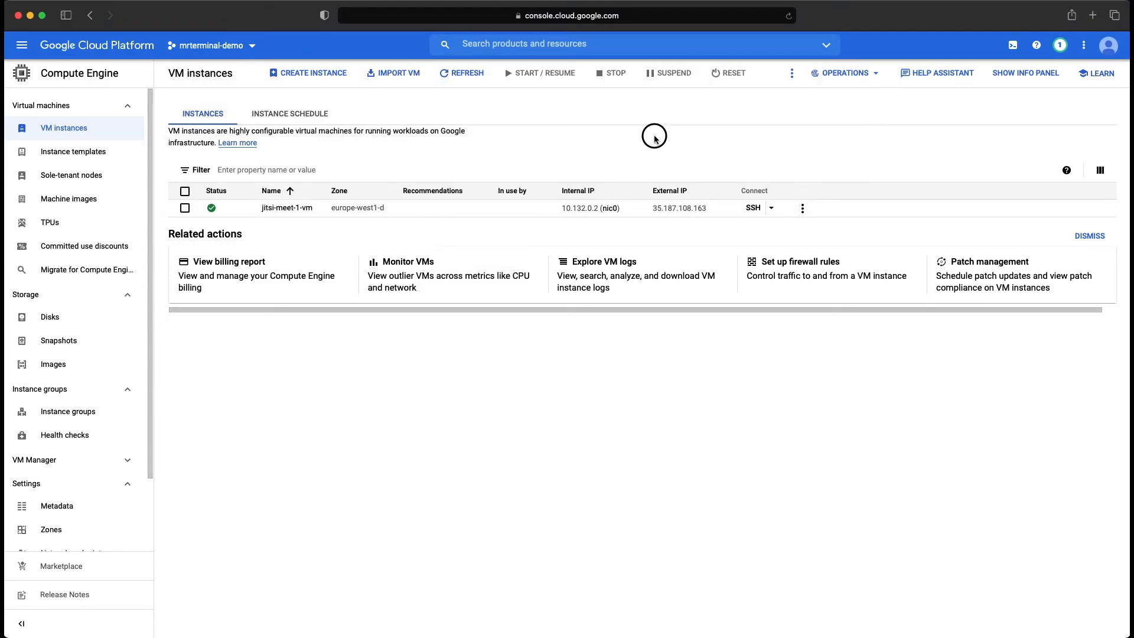
pyautogui.click(678, 208)
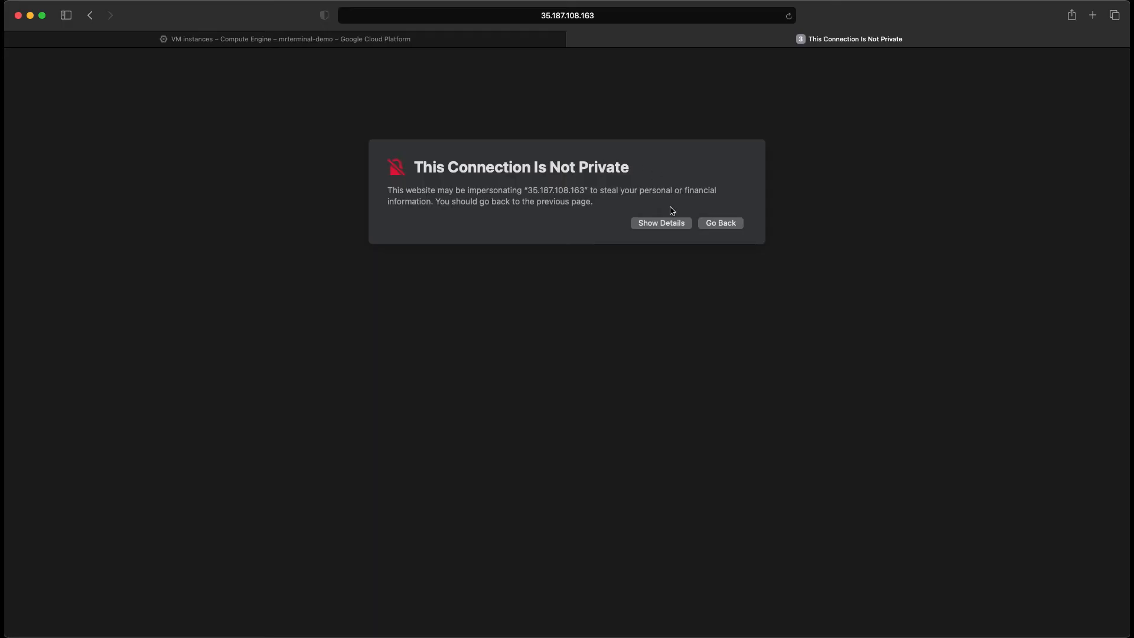
pyautogui.moveTo(659, 232)
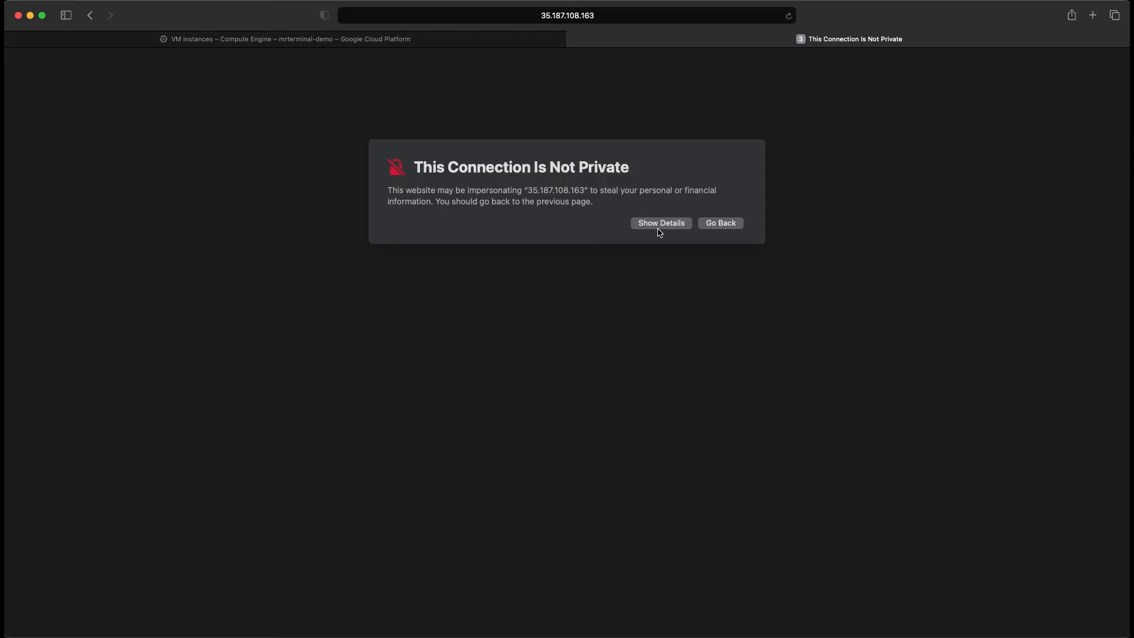
pyautogui.click(659, 223)
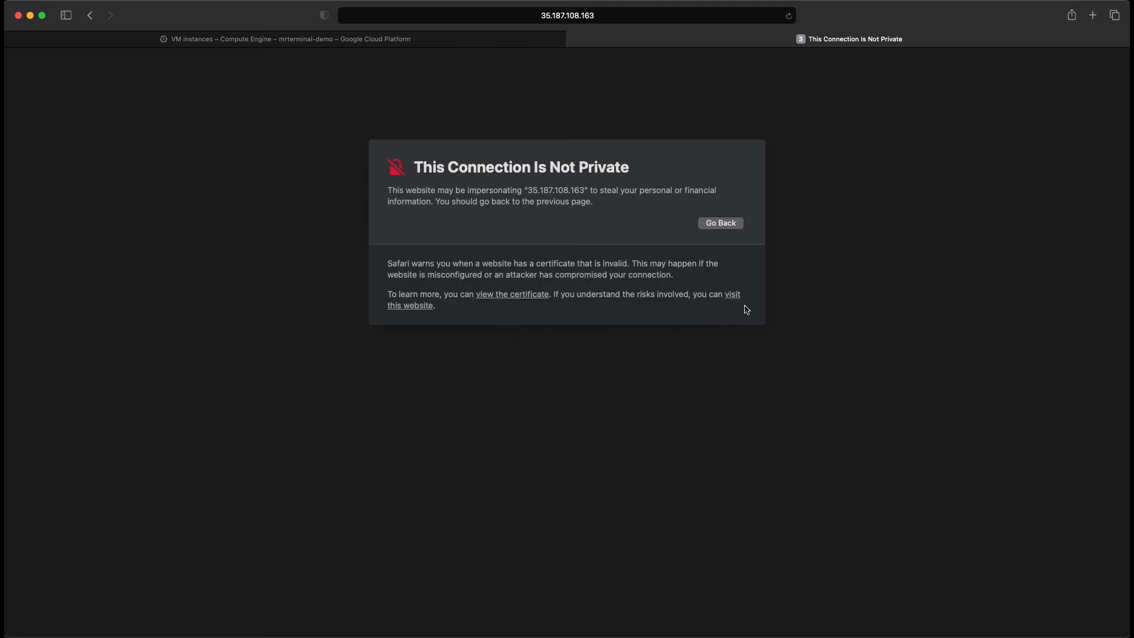
pyautogui.moveTo(736, 301)
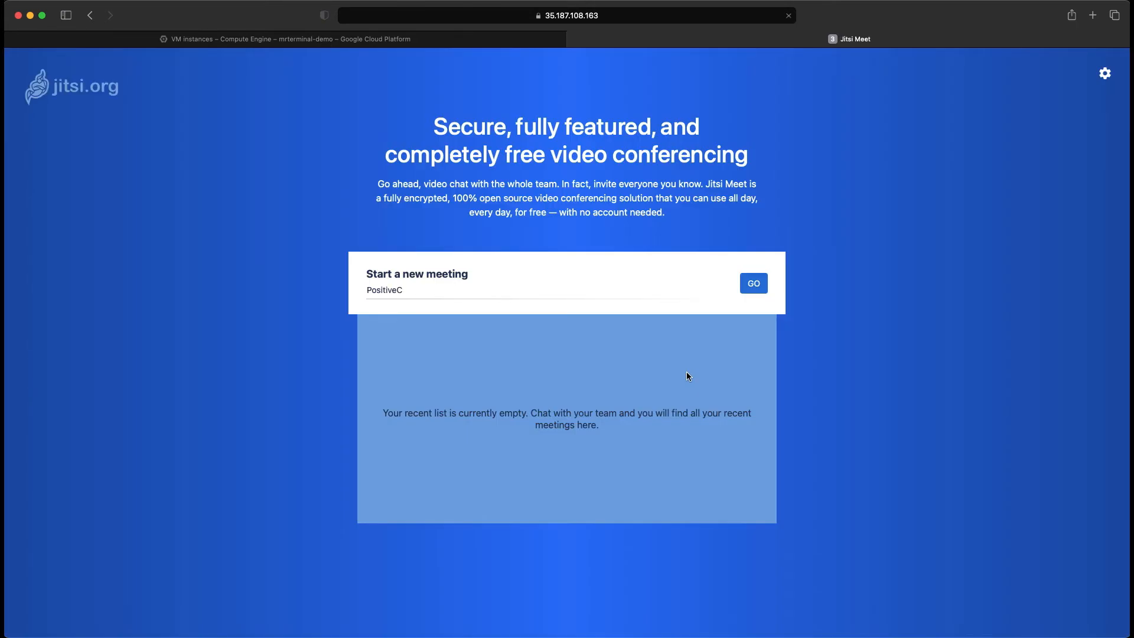
# Step: Start a new Jitsi meeting named 'working' from the welcome page
pyautogui.write('aresDevelopResponsibly')
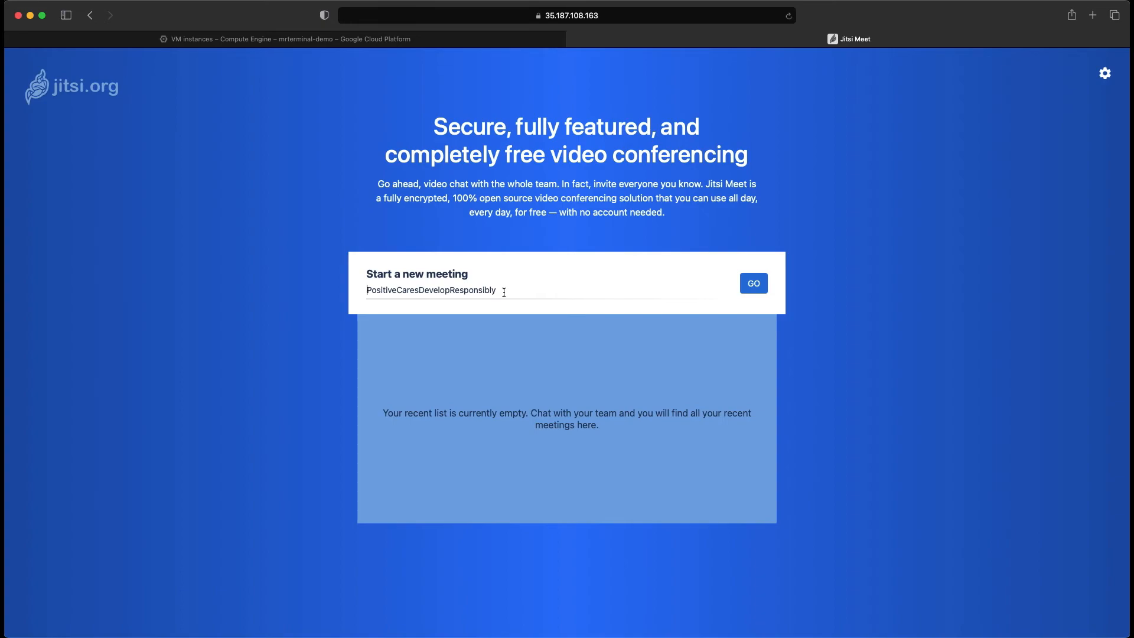
pyautogui.write('working')
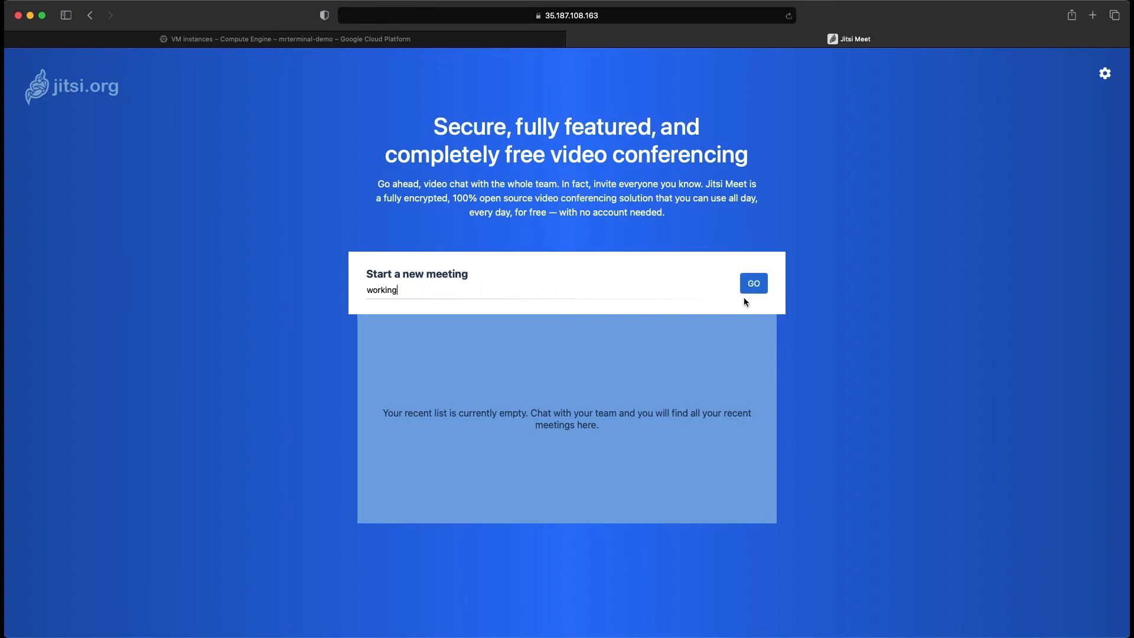
pyautogui.click(753, 283)
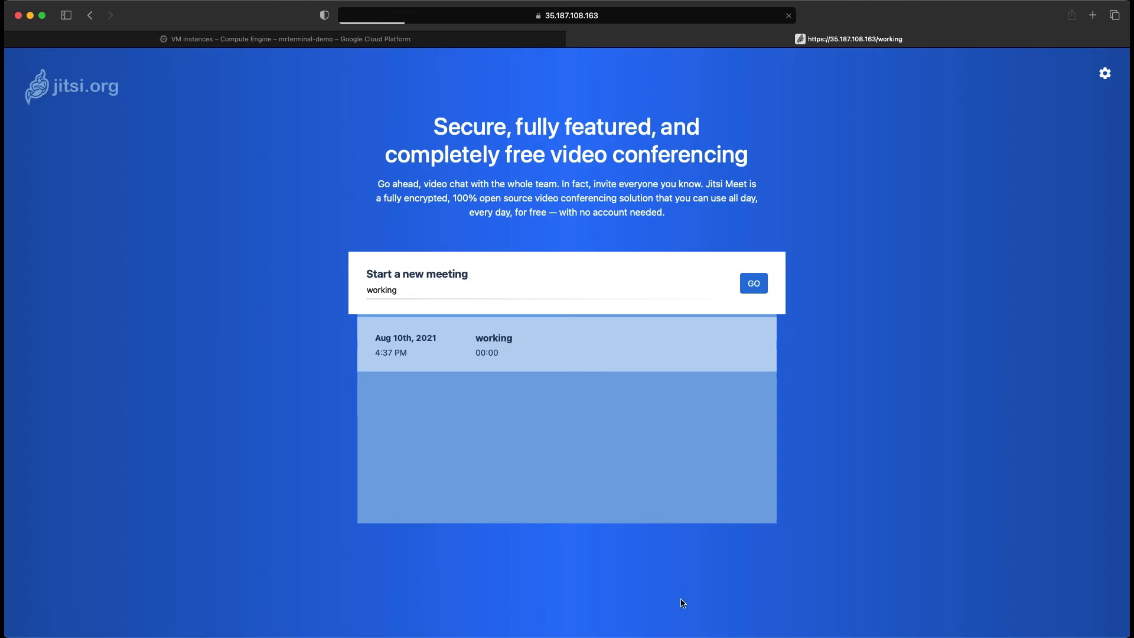
pyautogui.click(752, 283)
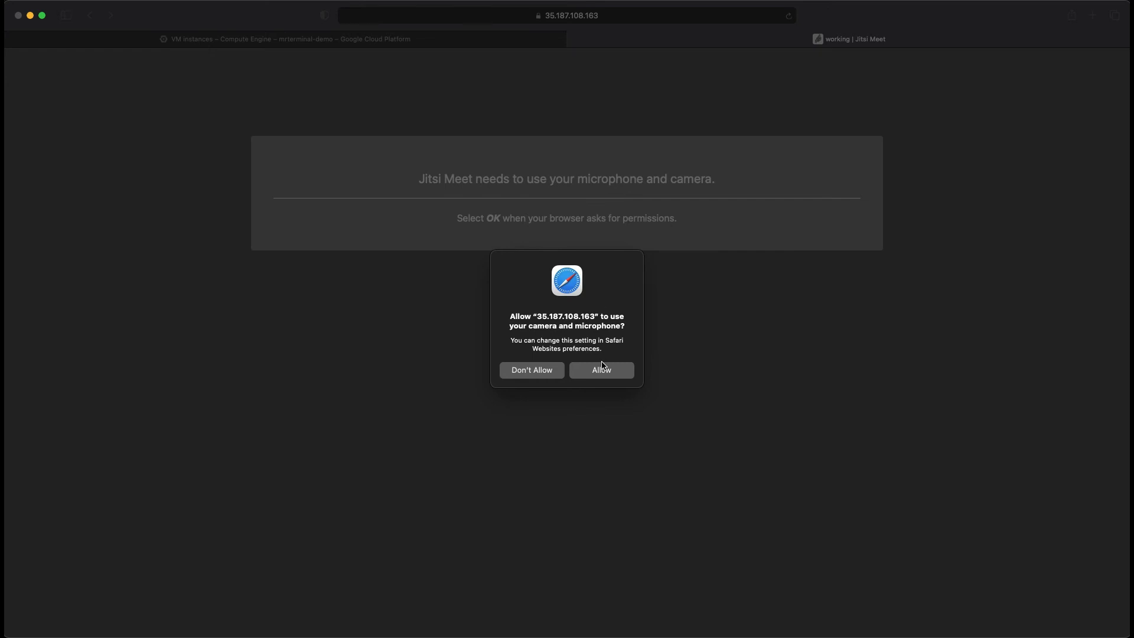
# Step: Allow camera and microphone for the meeting, then read and dismiss the Browser Warning banner
pyautogui.click(602, 370)
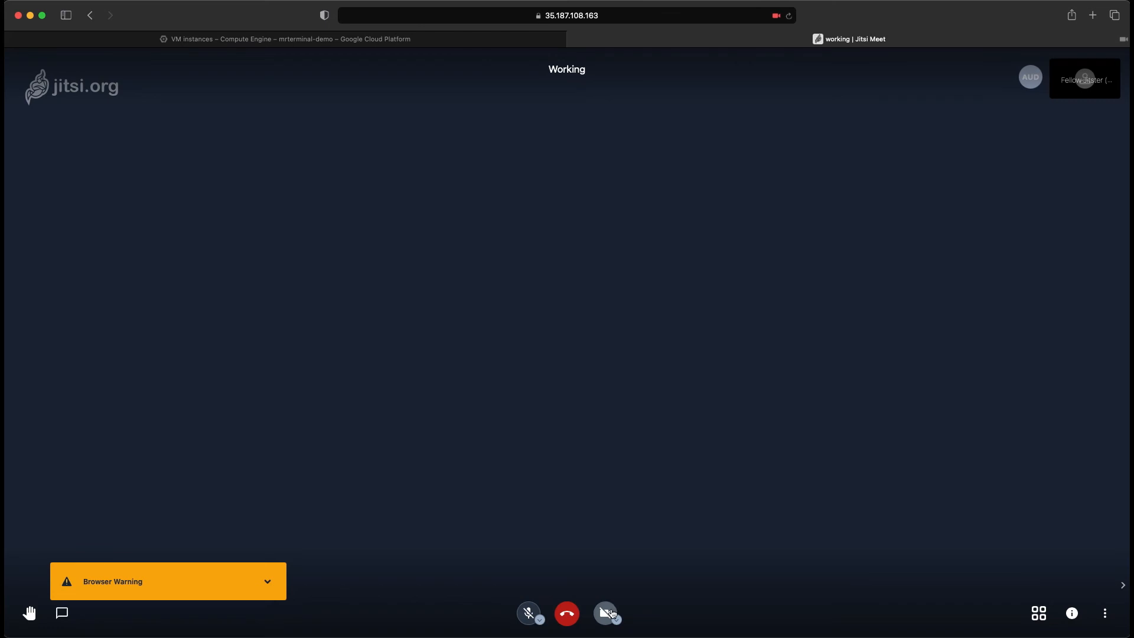
pyautogui.moveTo(607, 614)
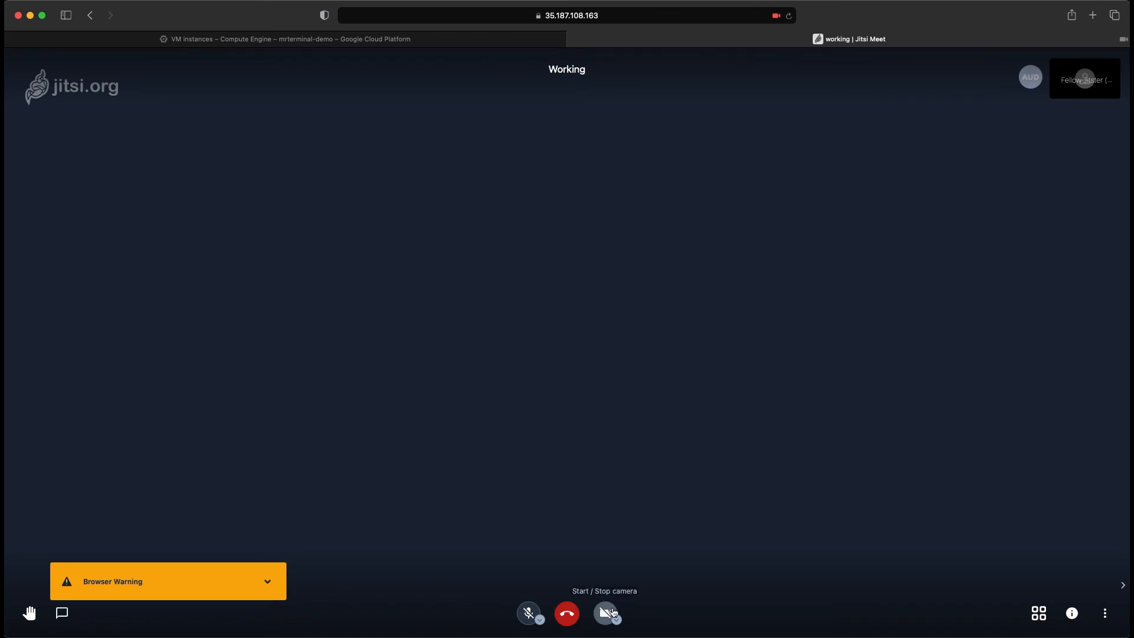
pyautogui.moveTo(597, 589)
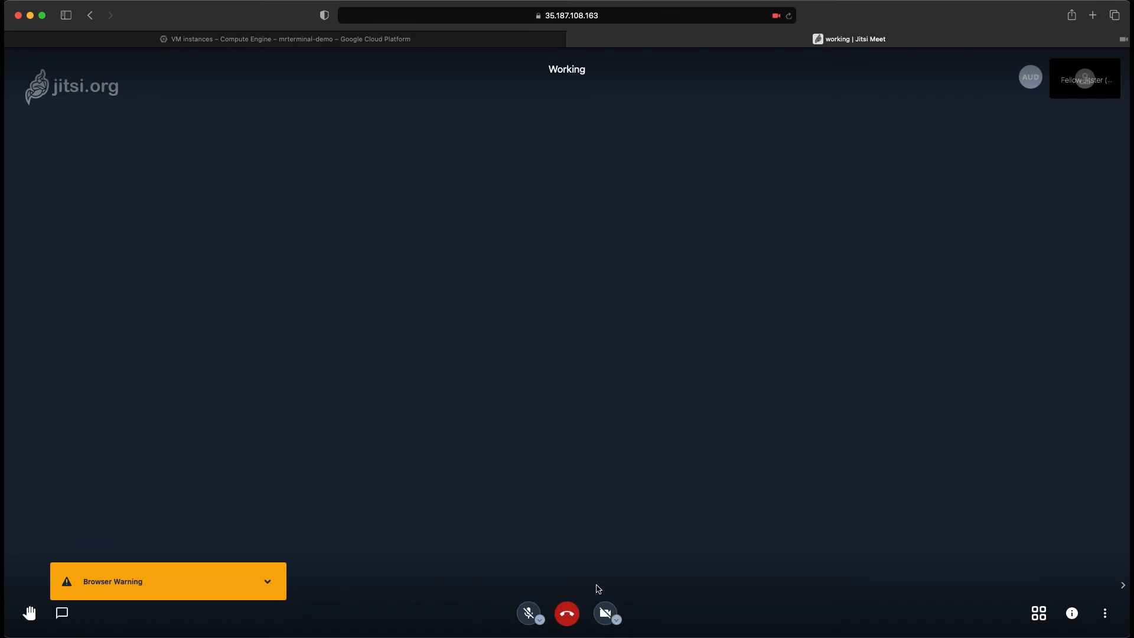
pyautogui.moveTo(468, 549)
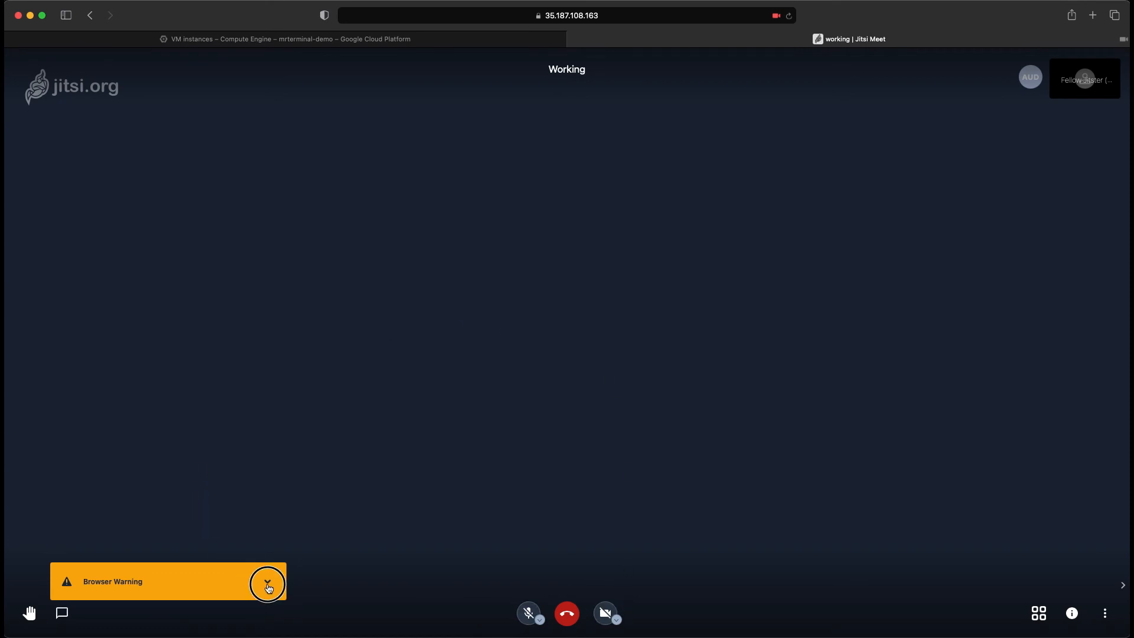
pyautogui.click(267, 582)
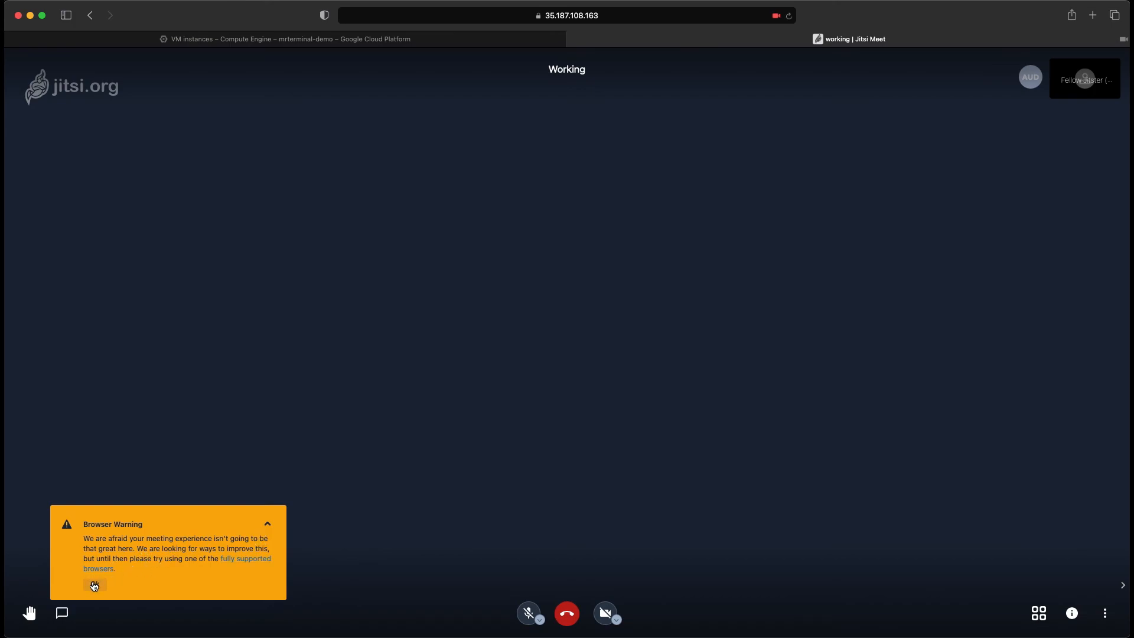
pyautogui.click(290, 38)
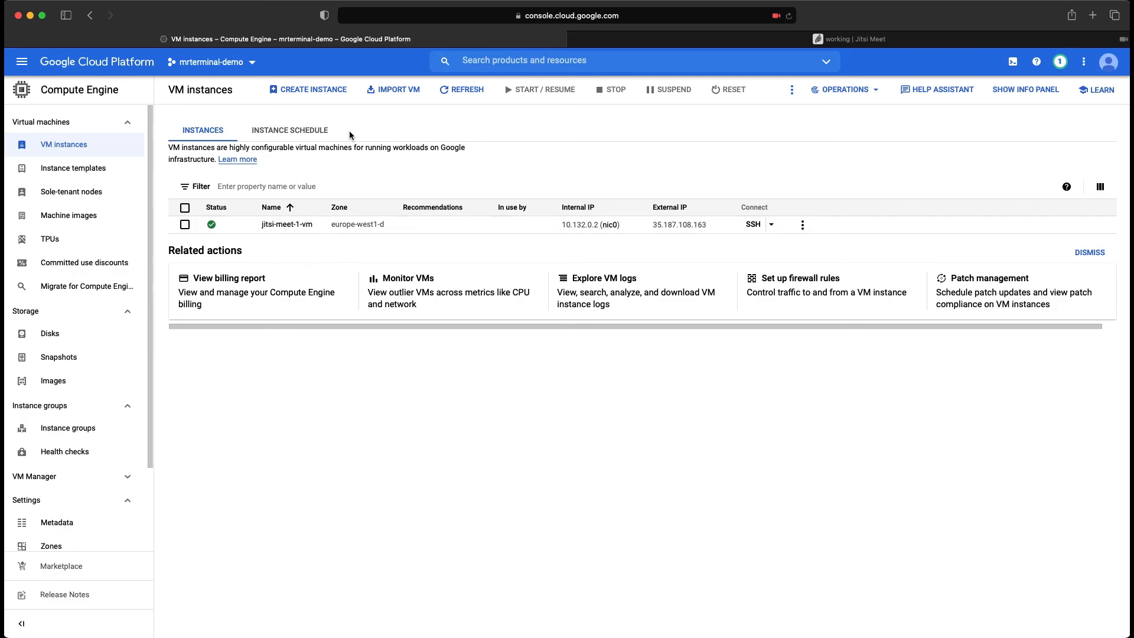
pyautogui.moveTo(393, 137)
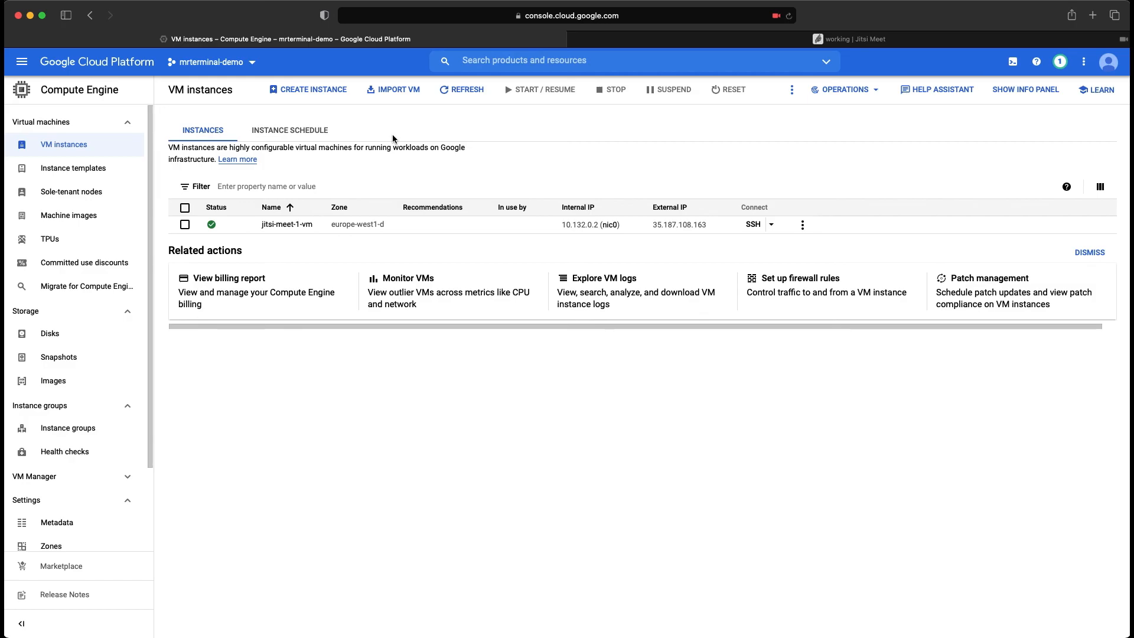